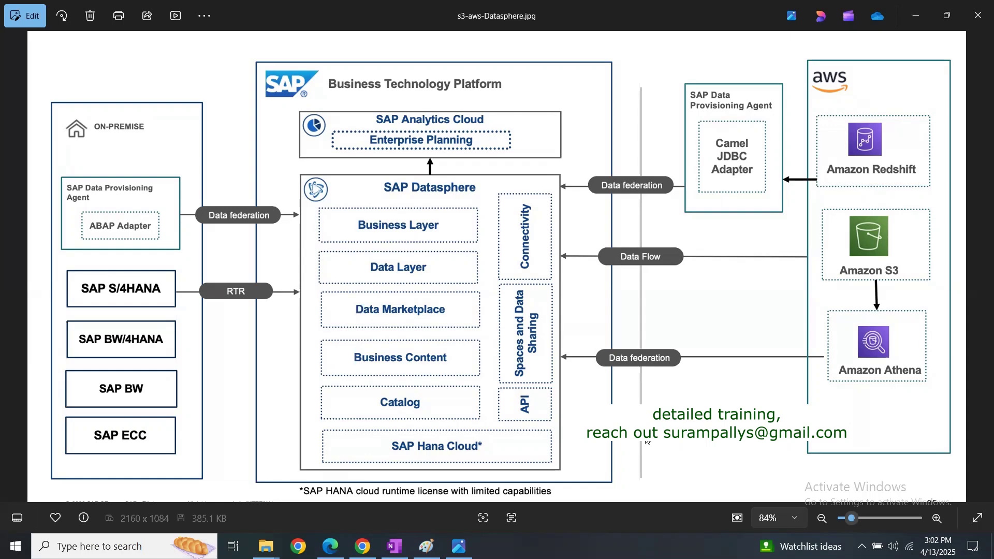
mouse_move(552, 387)
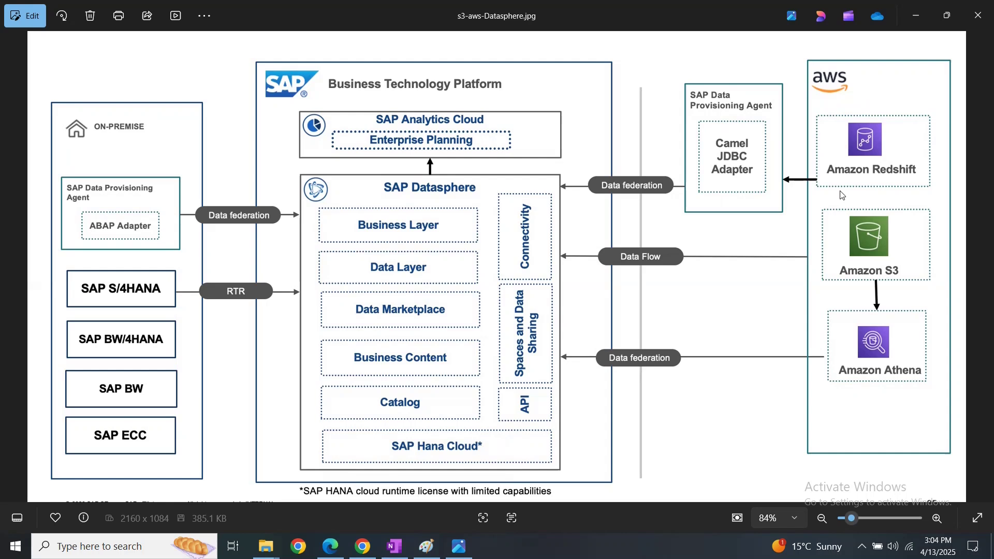
mouse_move(908, 204)
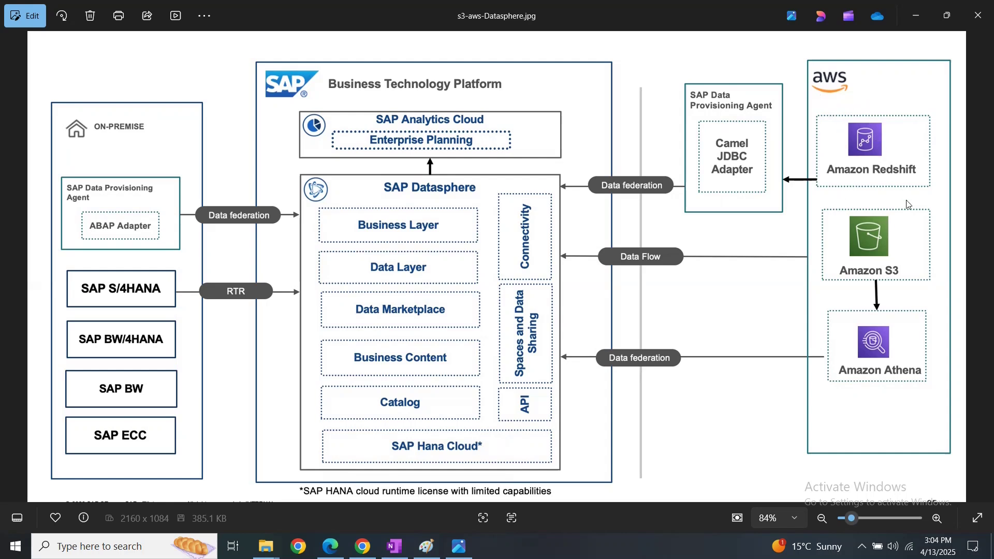
mouse_move(404, 103)
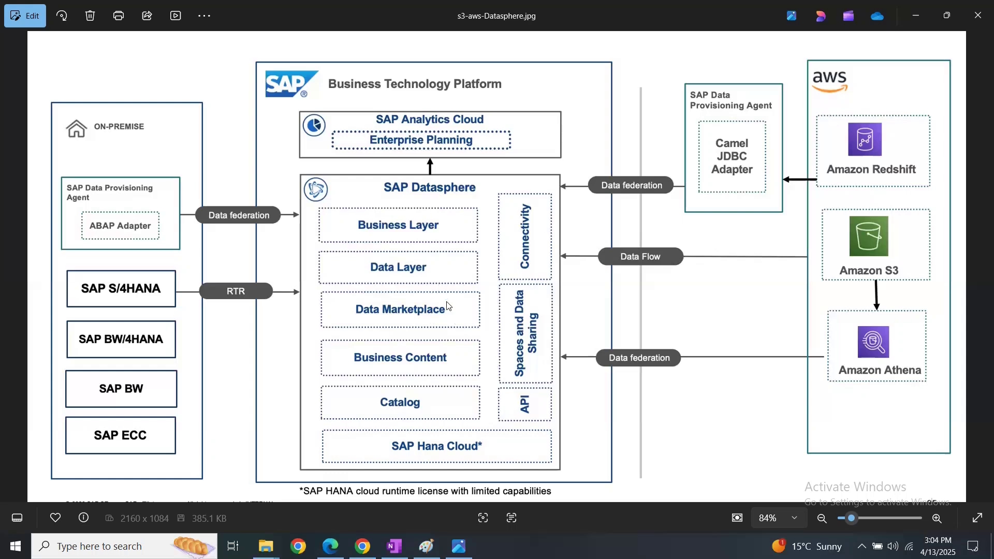
mouse_move(612, 287)
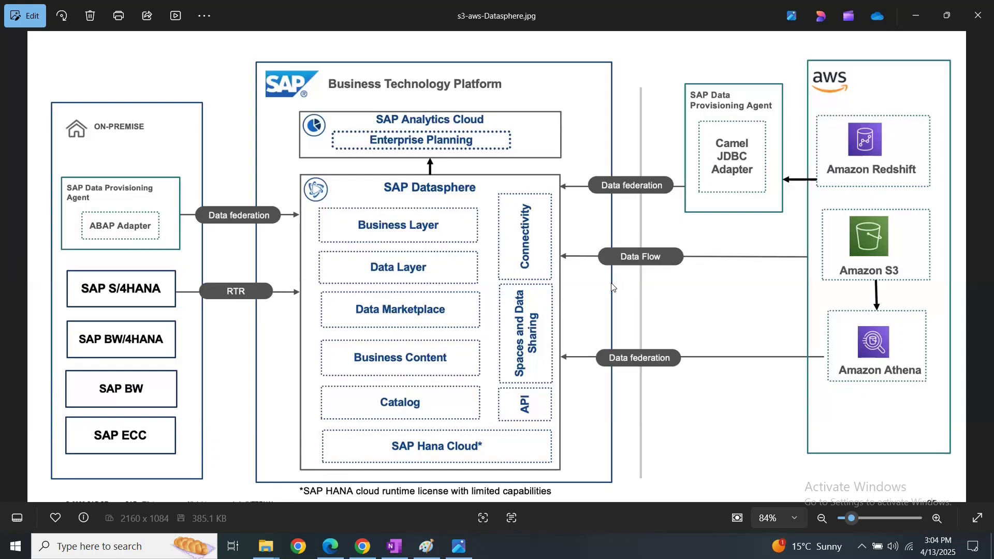
mouse_move(524, 328)
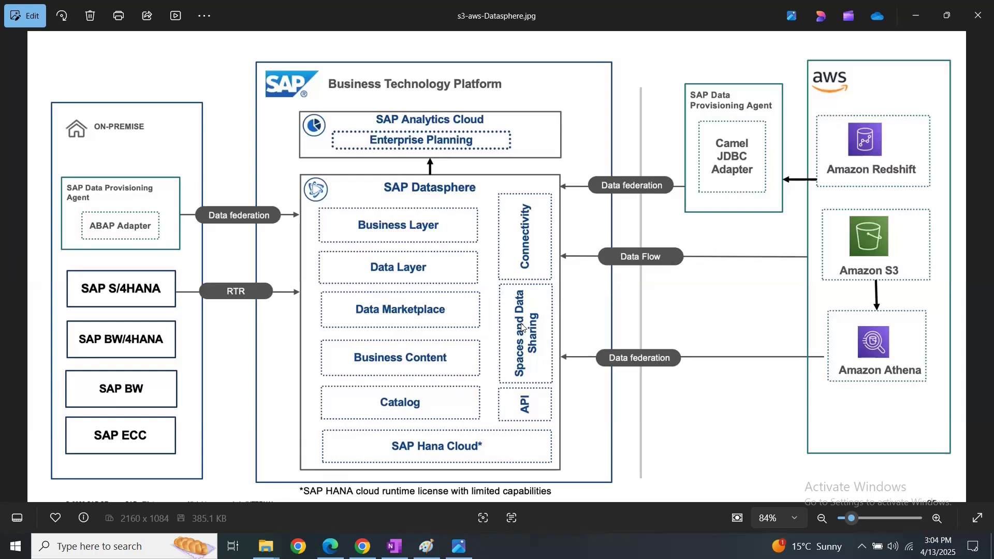
mouse_move(891, 395)
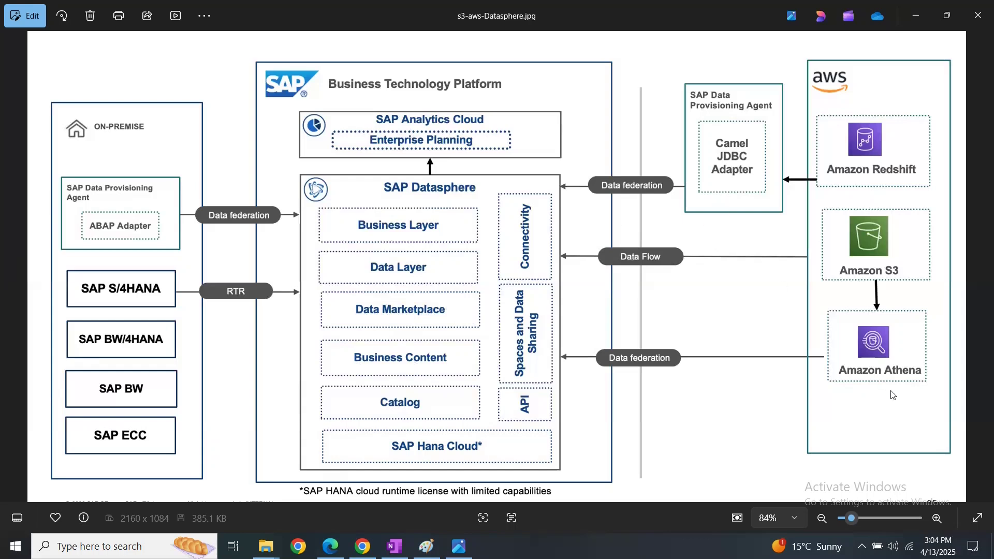
mouse_move(470, 301)
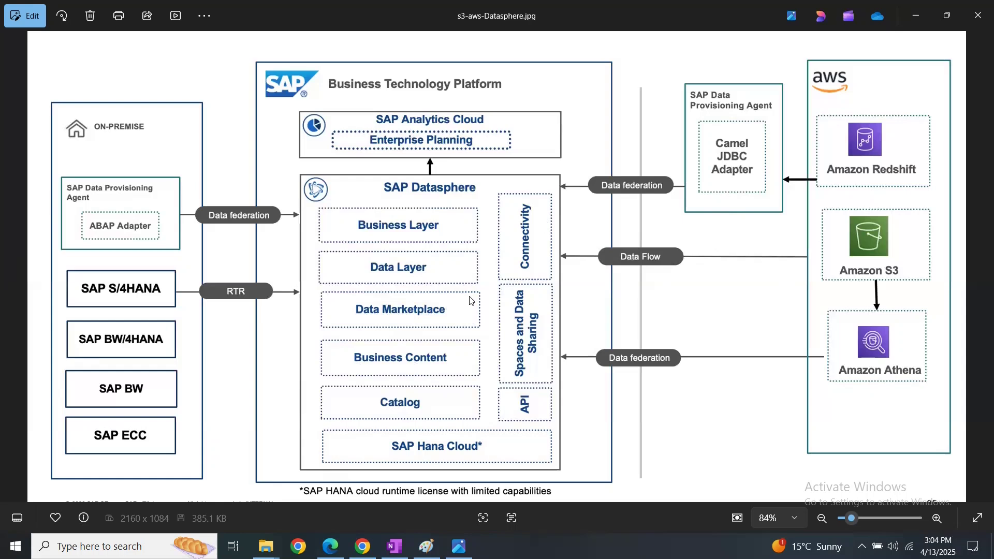
mouse_move(757, 273)
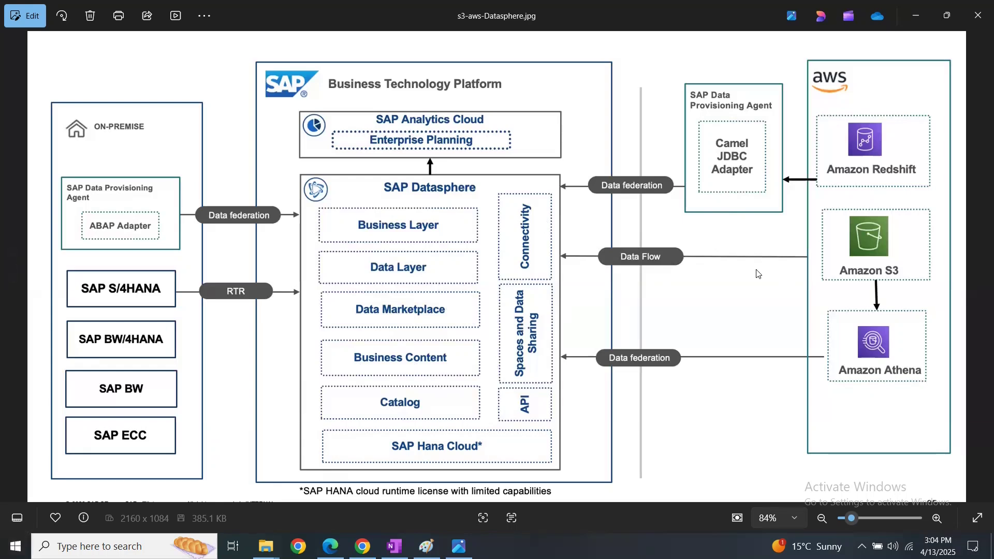
mouse_move(761, 262)
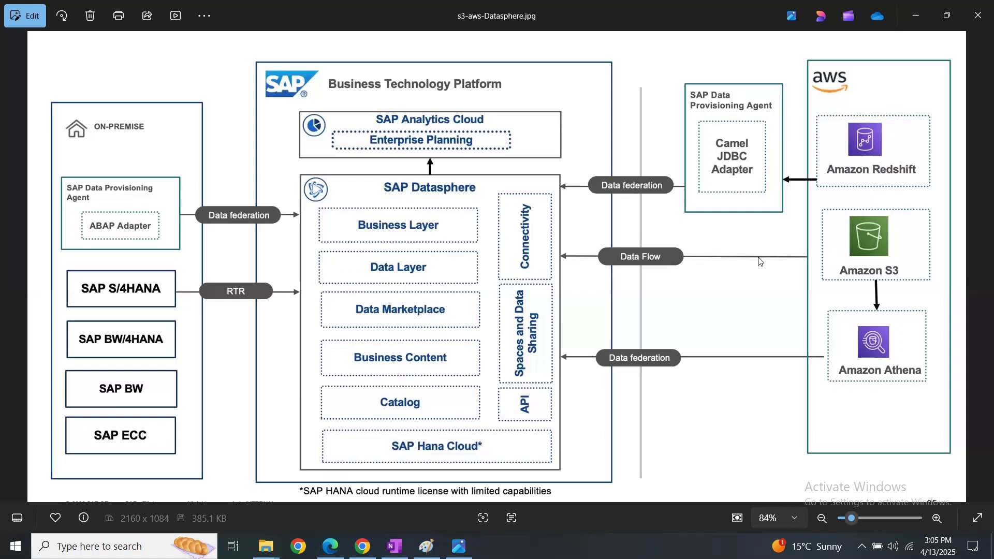
mouse_move(397, 373)
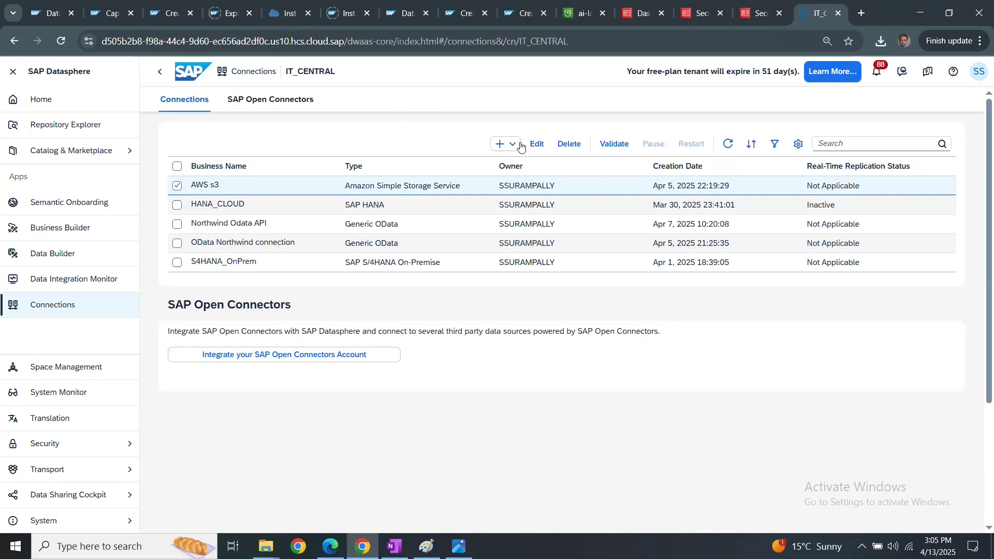
Start a new connection and search the connection types for s3, then Athena.
left_click(499, 145)
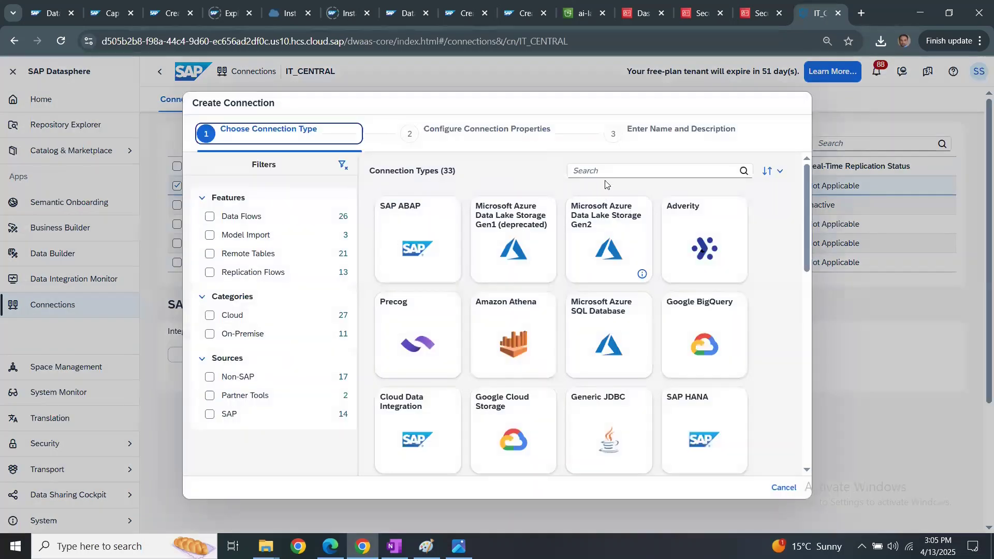
type("s3")
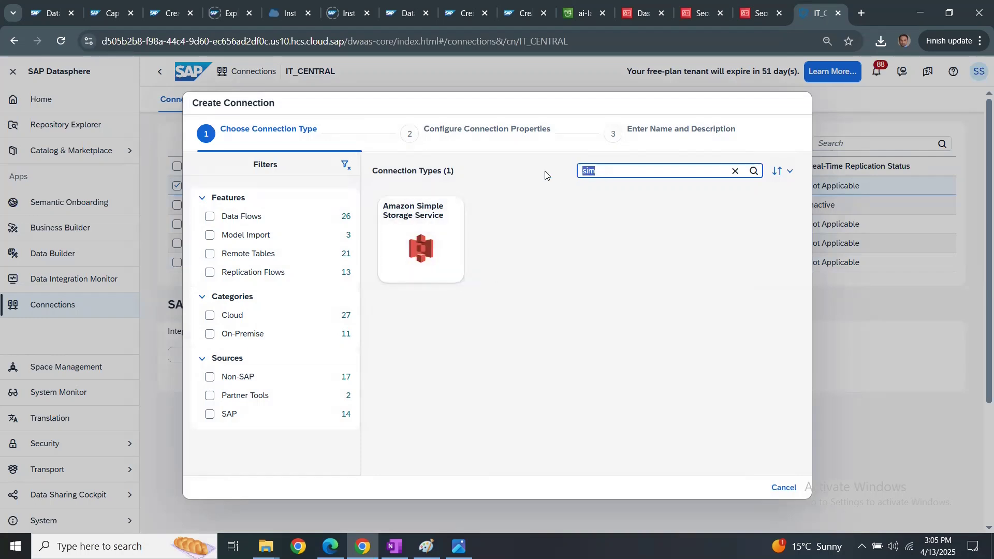
left_click(734, 171)
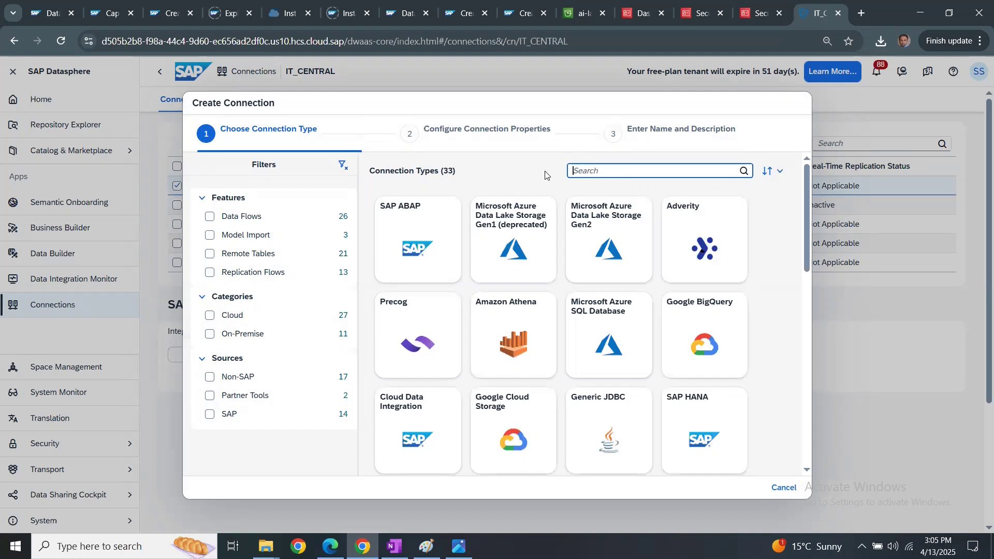
type("ath")
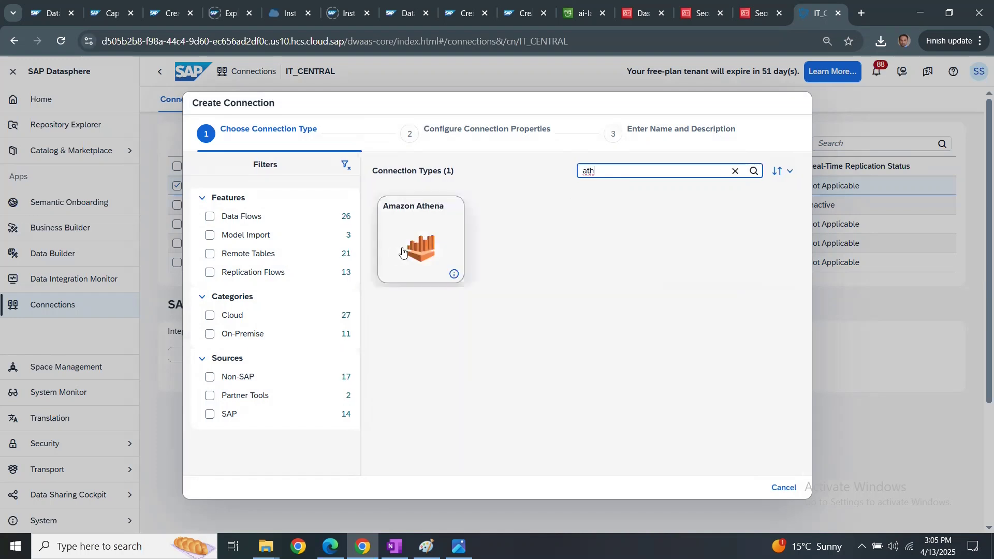
mouse_move(623, 188)
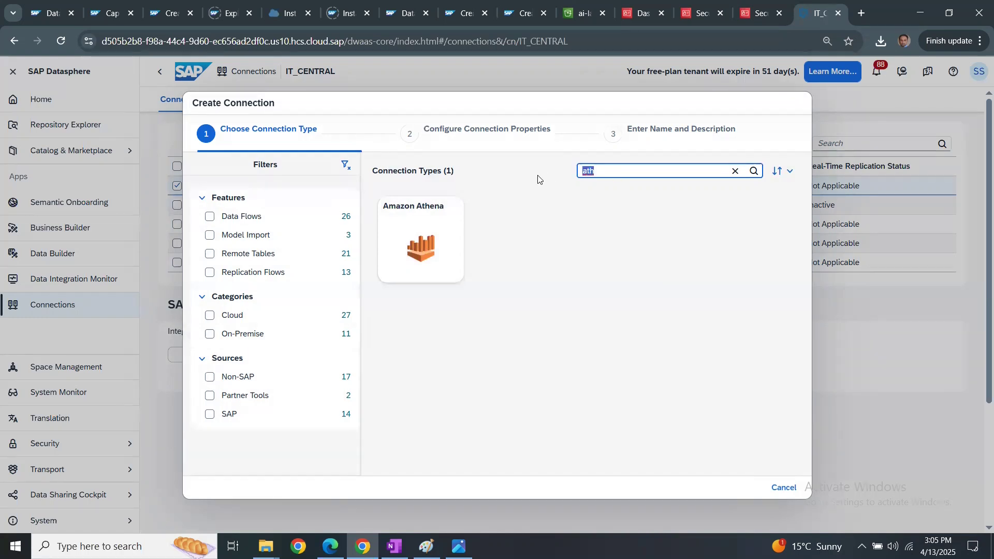
Search for Redshift, then narrow the types to Amazon Simple Storage Service with 'sim'.
type("R")
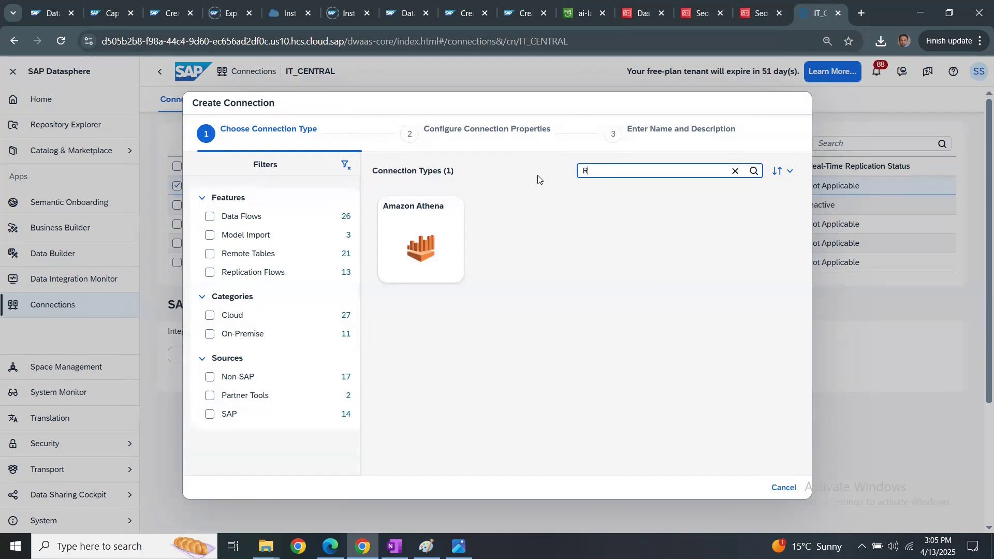
type("ed")
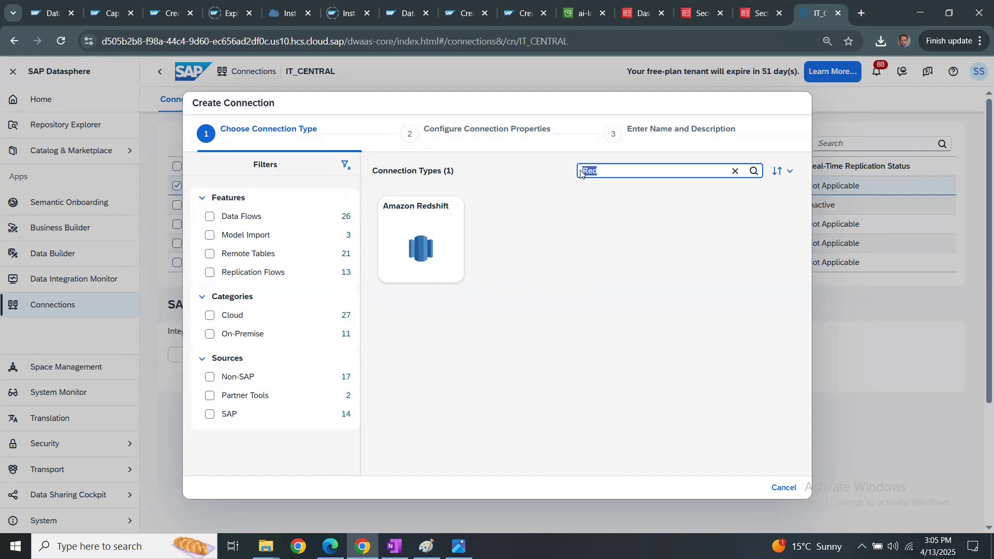
left_click(735, 171)
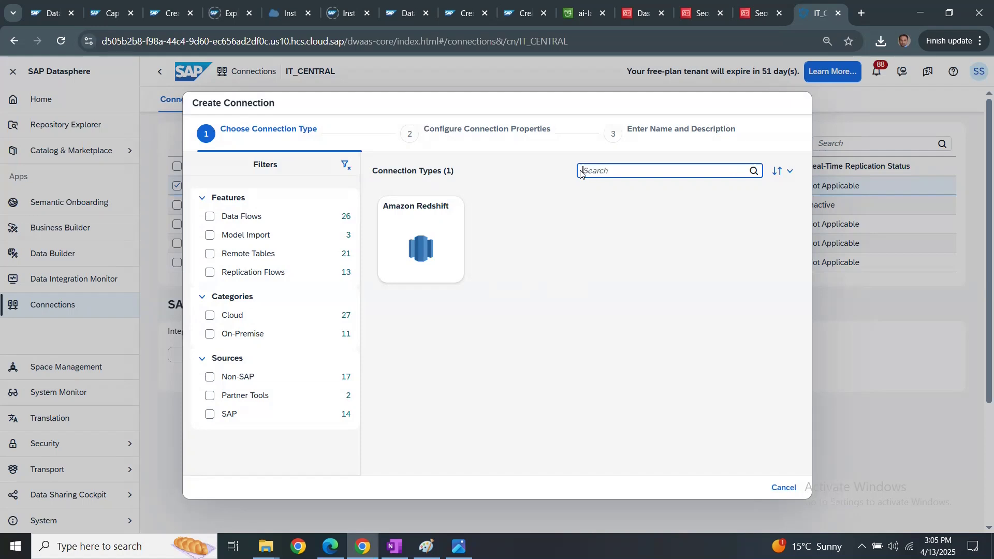
type("sim")
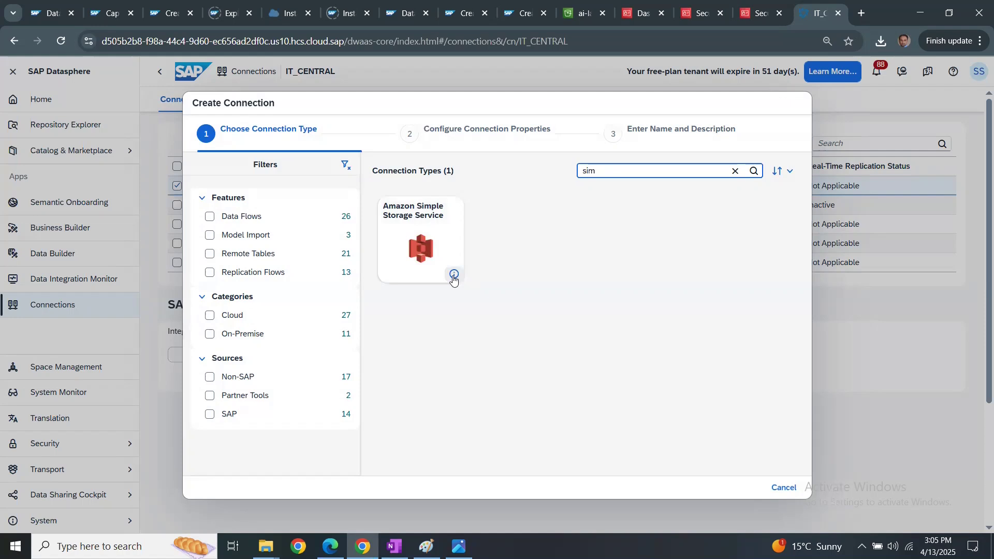
Choose Amazon Simple Storage Service as the connection type, reaching its connection properties.
left_click(454, 274)
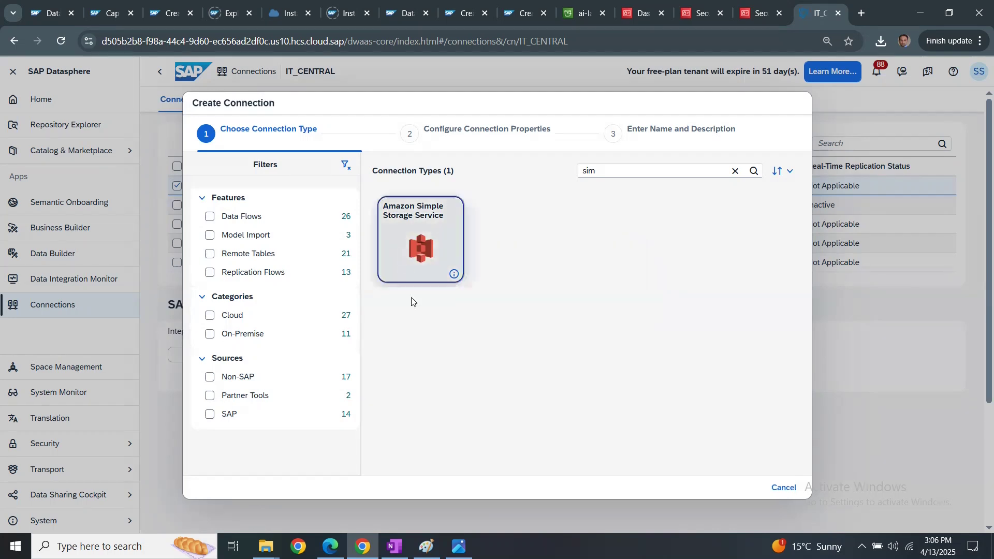
left_click(419, 241)
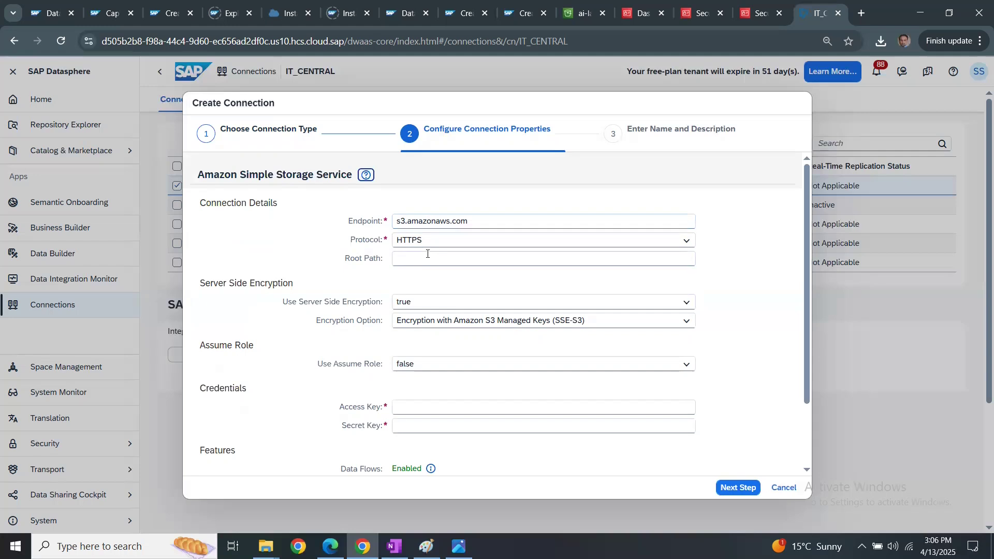
Leave the root path unfilled and switch to the ai-launch S3 dataset folder in AWS.
left_click(543, 258)
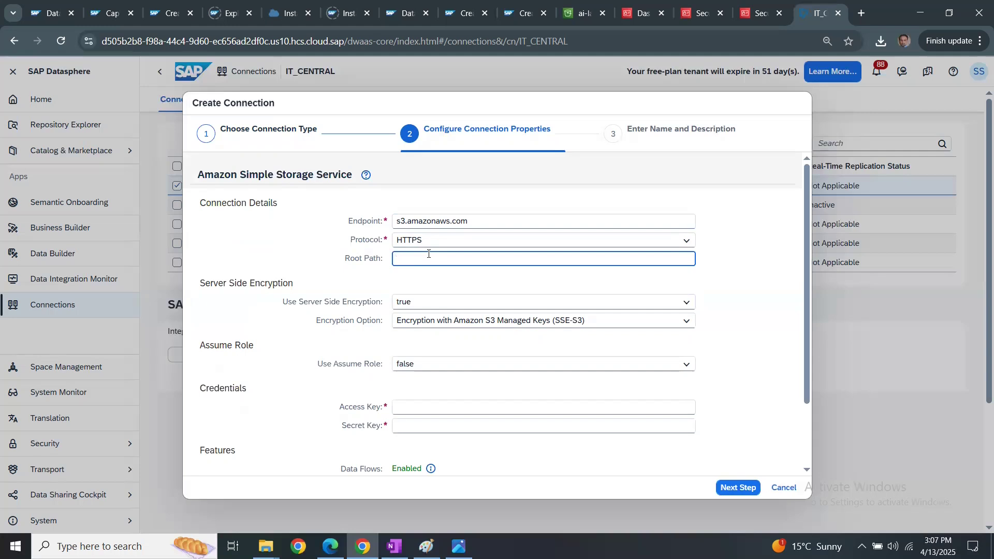
mouse_move(453, 380)
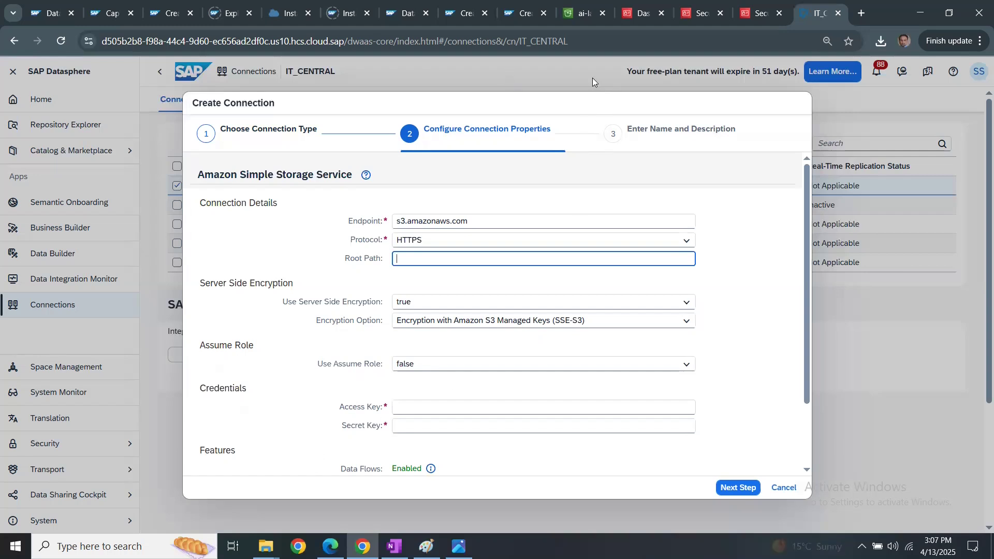
left_click(582, 12)
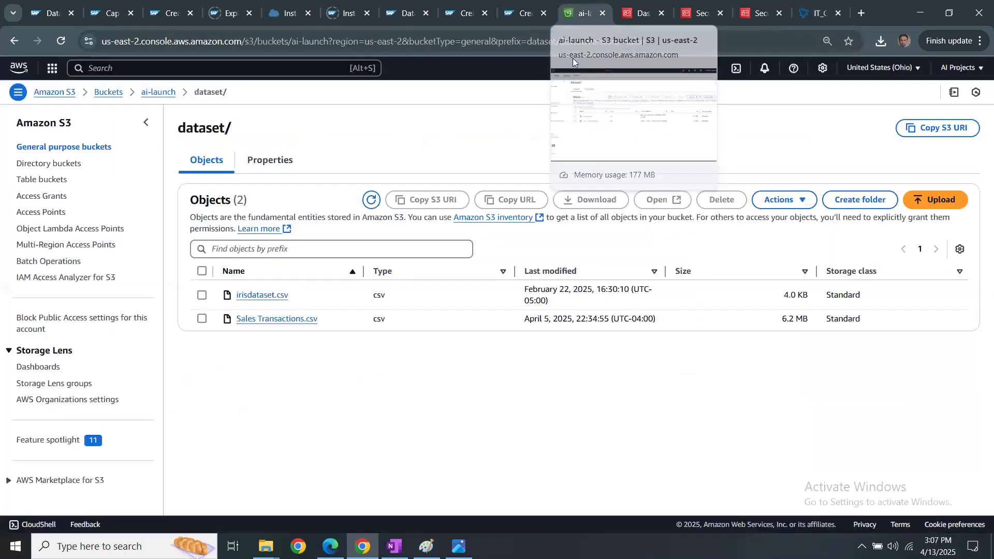
mouse_move(208, 75)
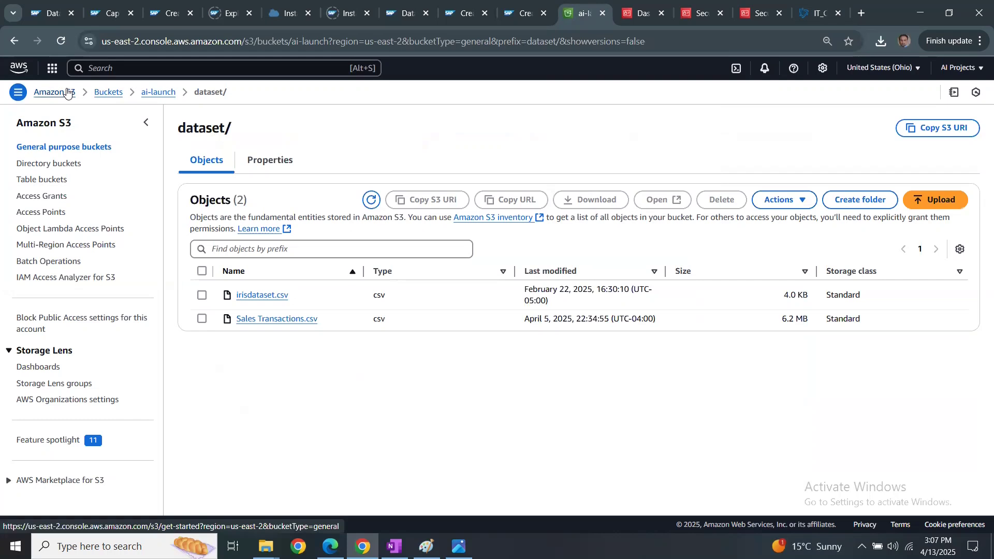
Browse the ai-launch bucket's dataset folder with its two CSV files, then return to the Datasphere form.
left_click(55, 93)
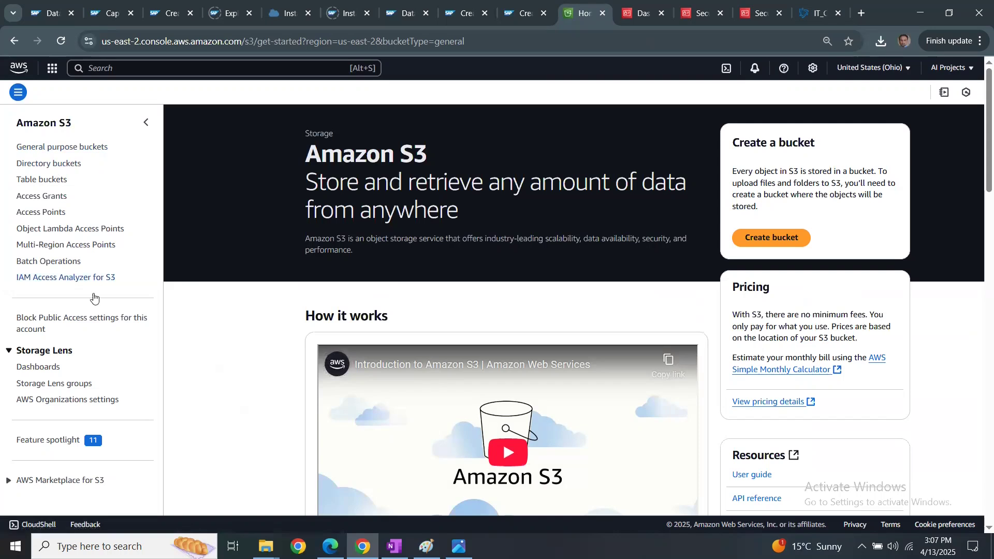
left_click(62, 146)
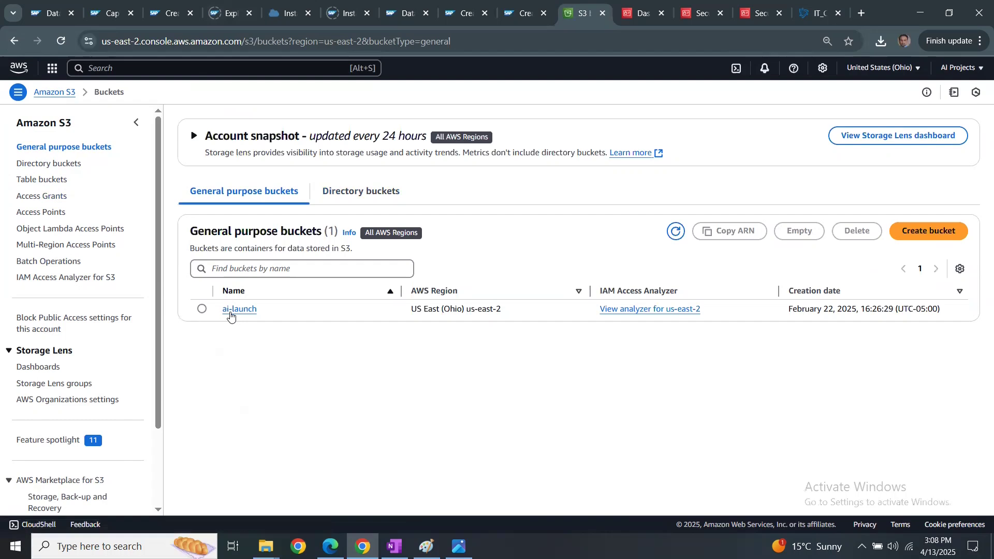
left_click(239, 308)
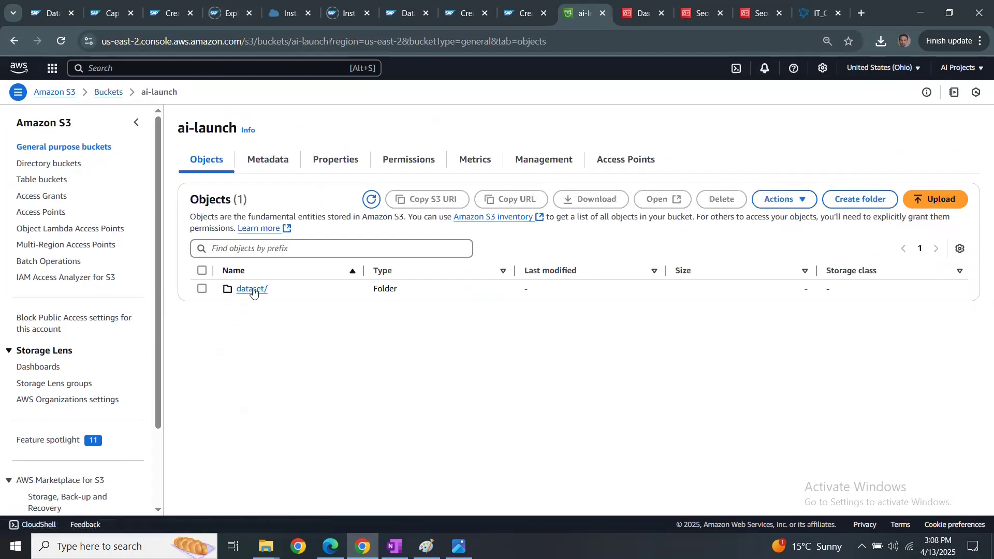
left_click(251, 289)
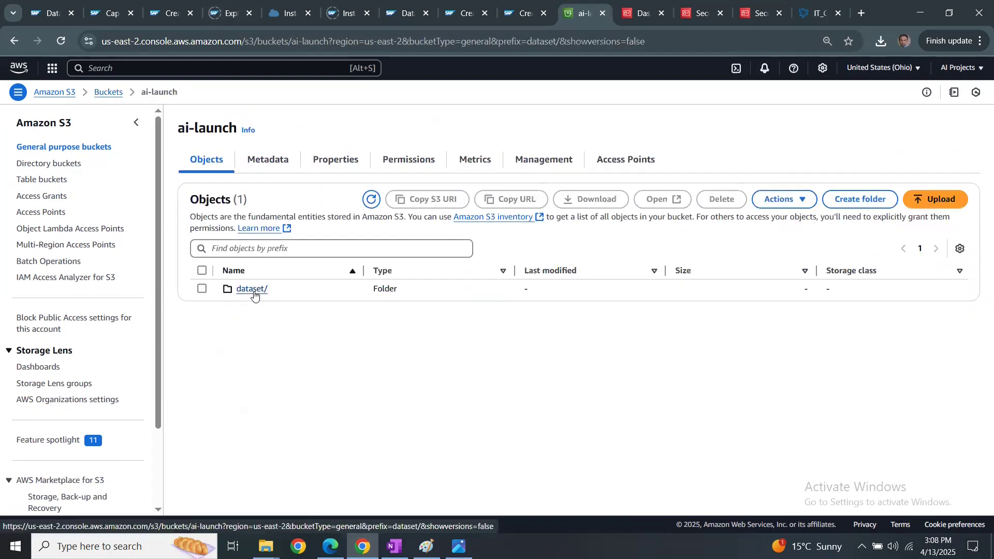
left_click(250, 289)
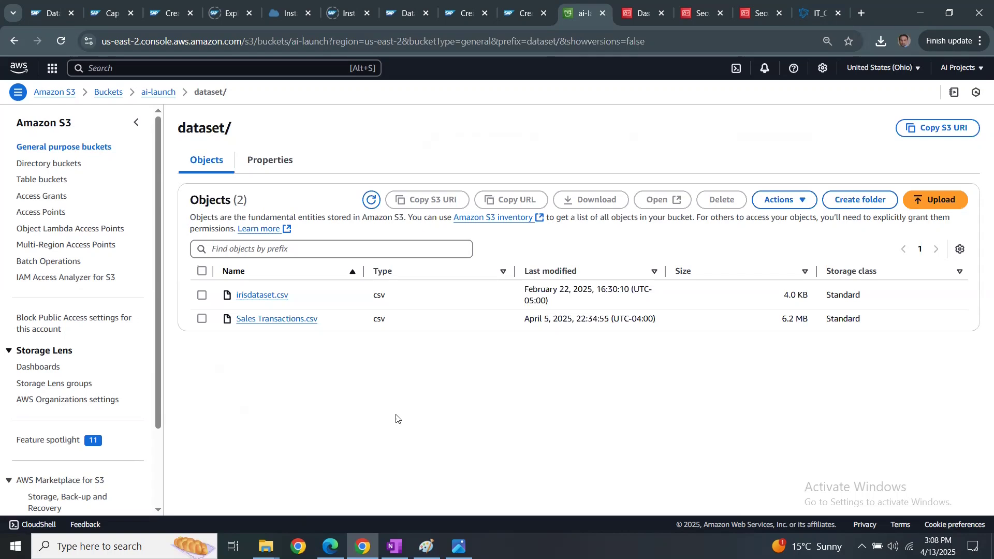
mouse_move(299, 366)
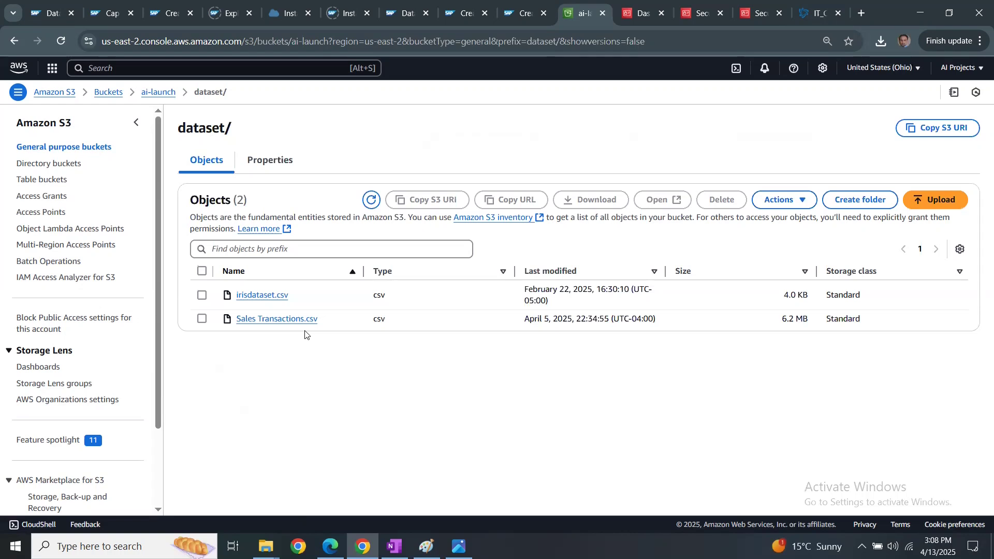
mouse_move(799, 216)
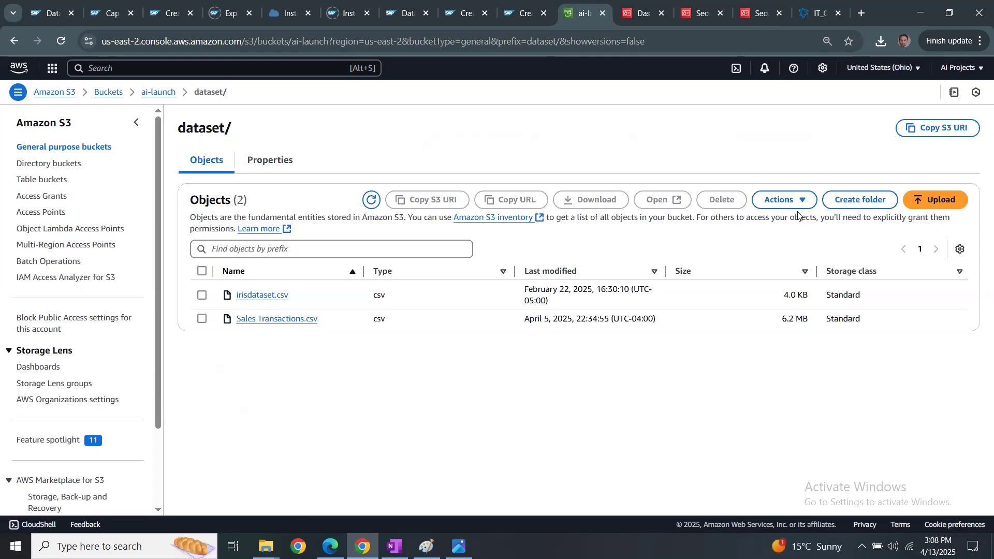
left_click(818, 13)
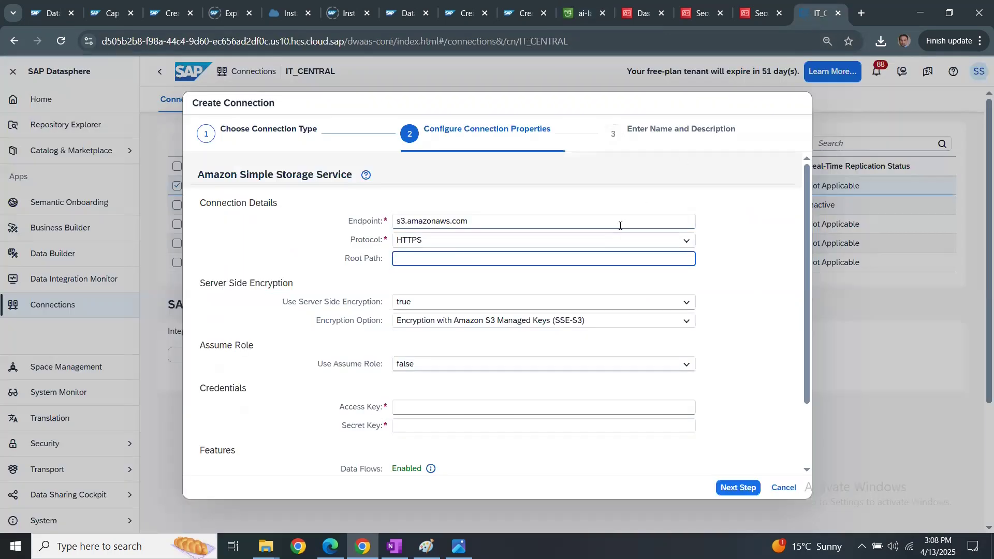
Set Use Server Side Encryption to false, then move to the AWS IAM dashboard.
left_click(542, 301)
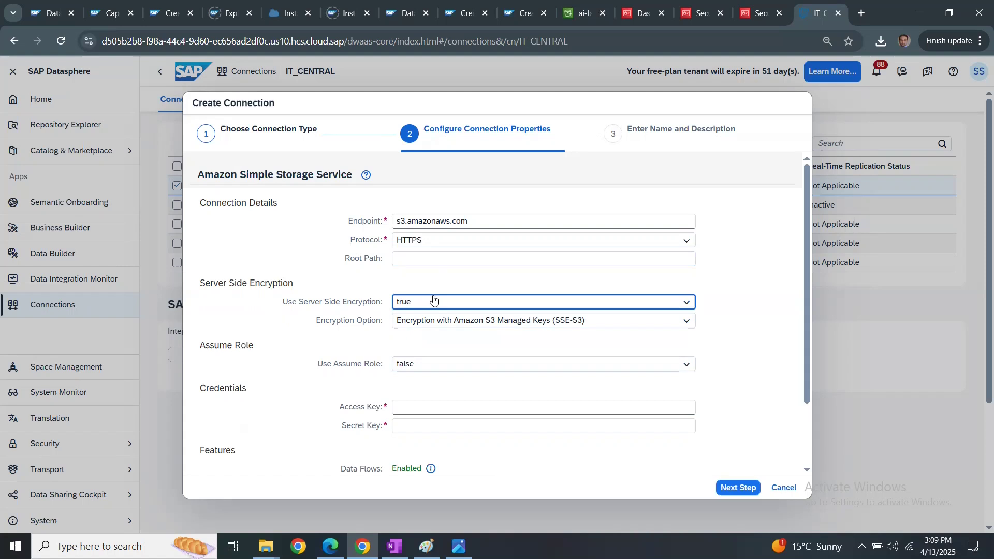
mouse_move(442, 301)
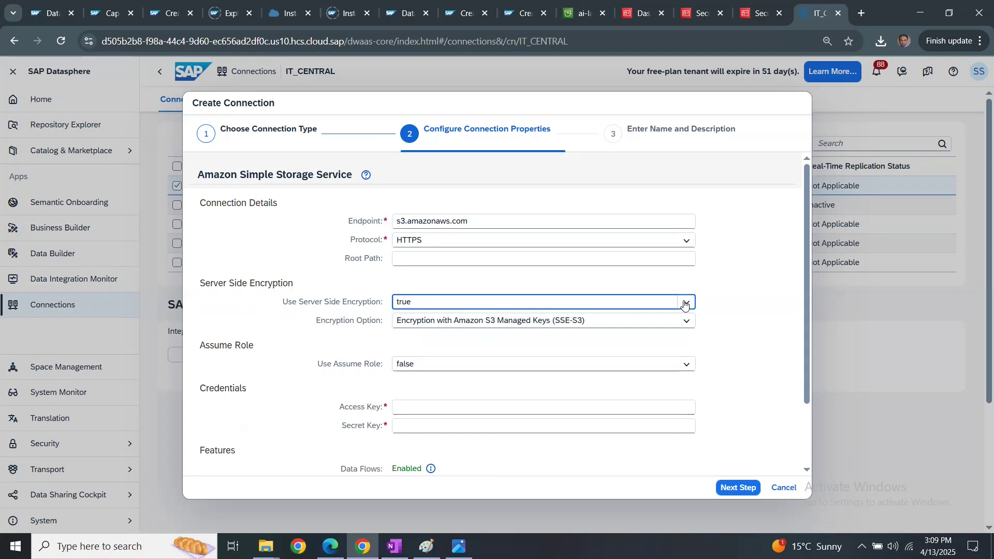
left_click(685, 302)
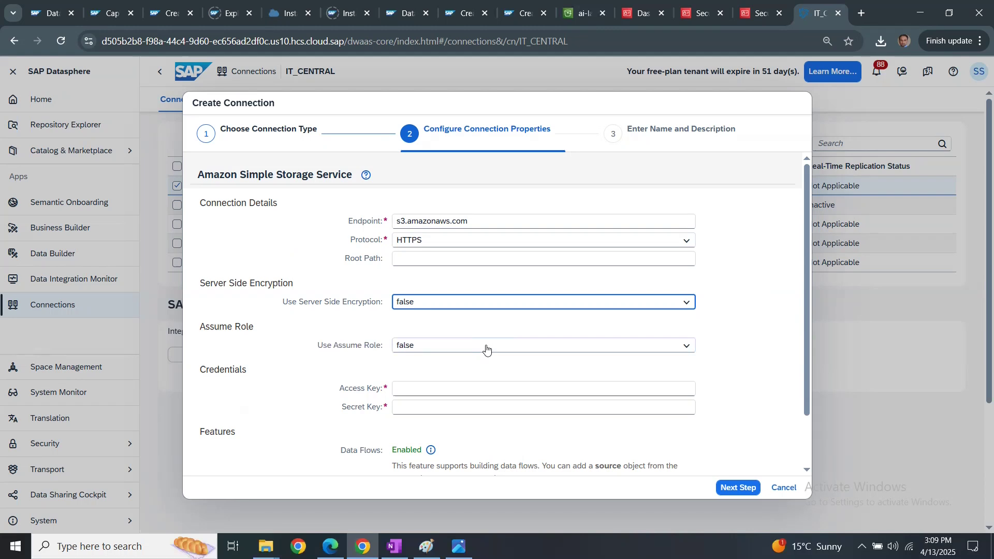
mouse_move(490, 352)
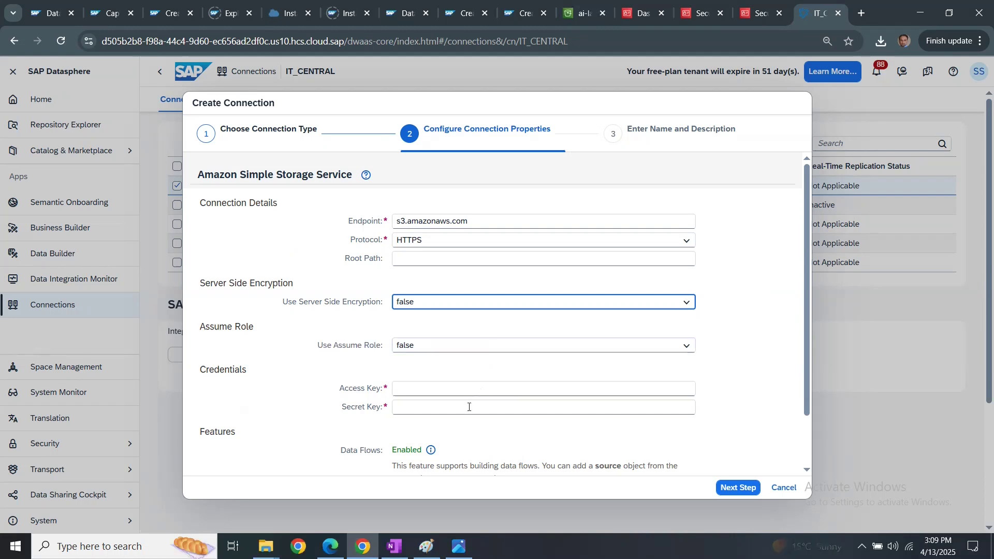
mouse_move(453, 389)
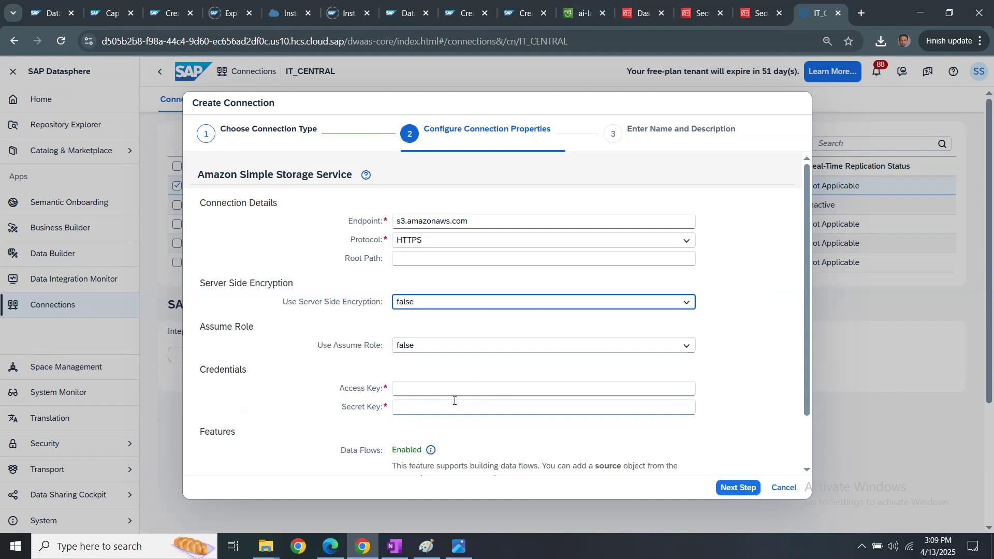
mouse_move(436, 374)
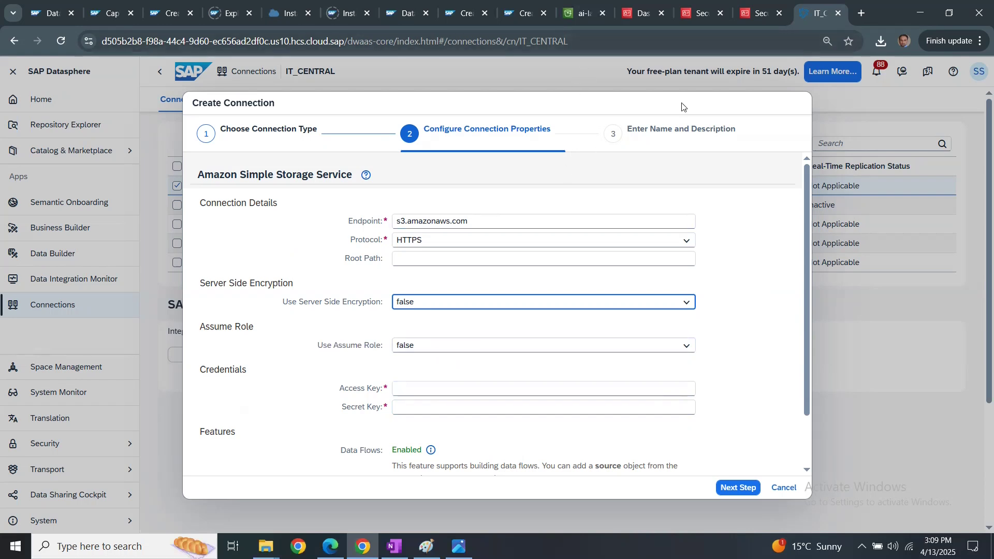
mouse_move(806, 34)
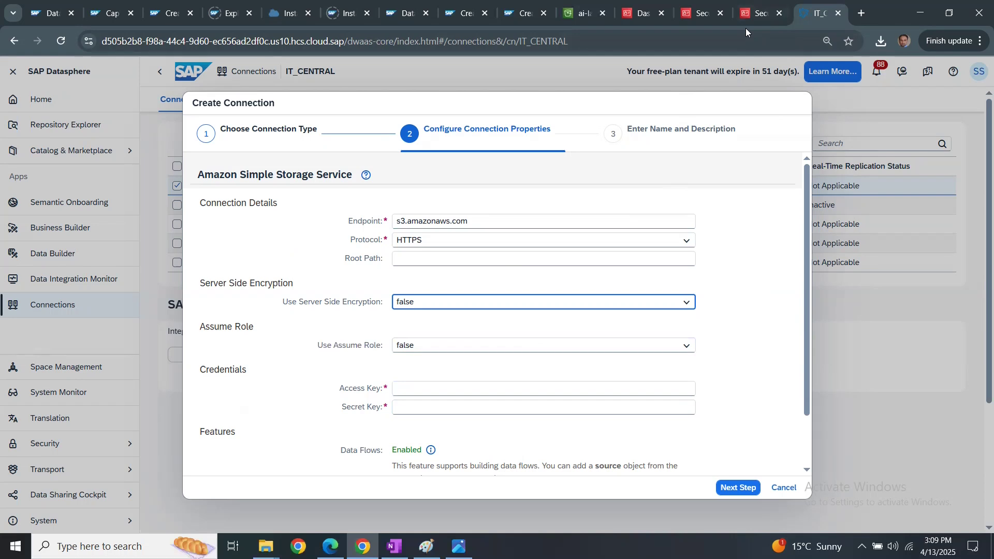
left_click(637, 12)
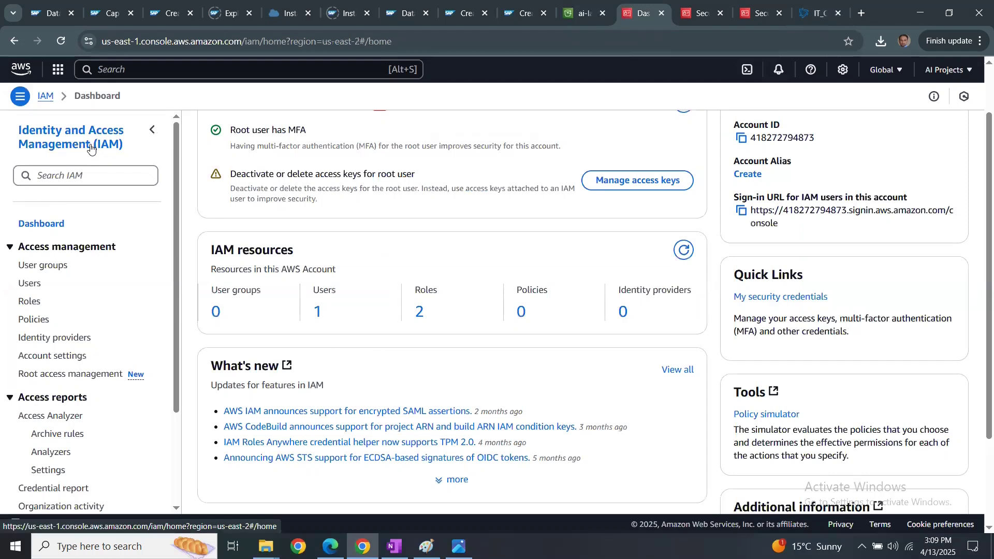
mouse_move(134, 155)
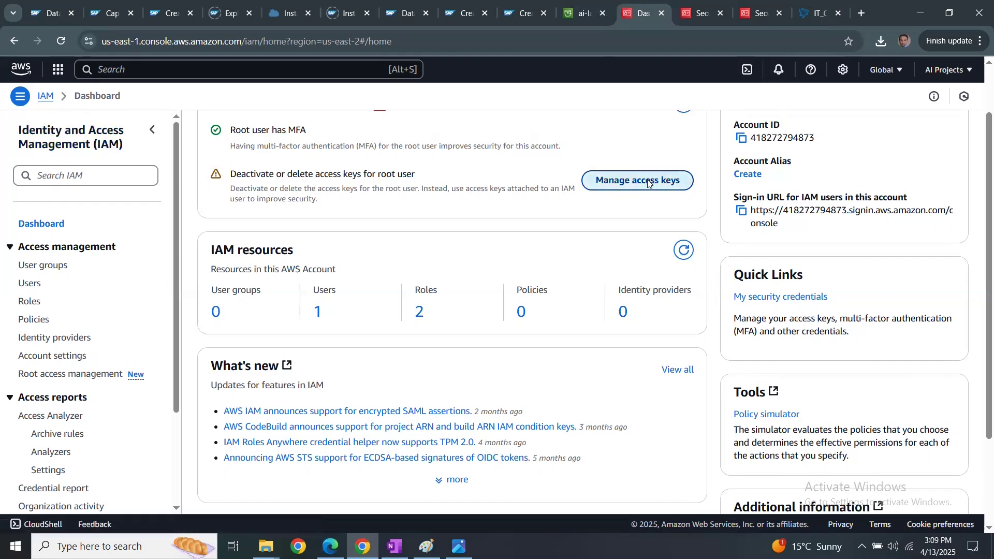
Read the active access key ID from IAM Security credentials and return to the connection form.
left_click(636, 180)
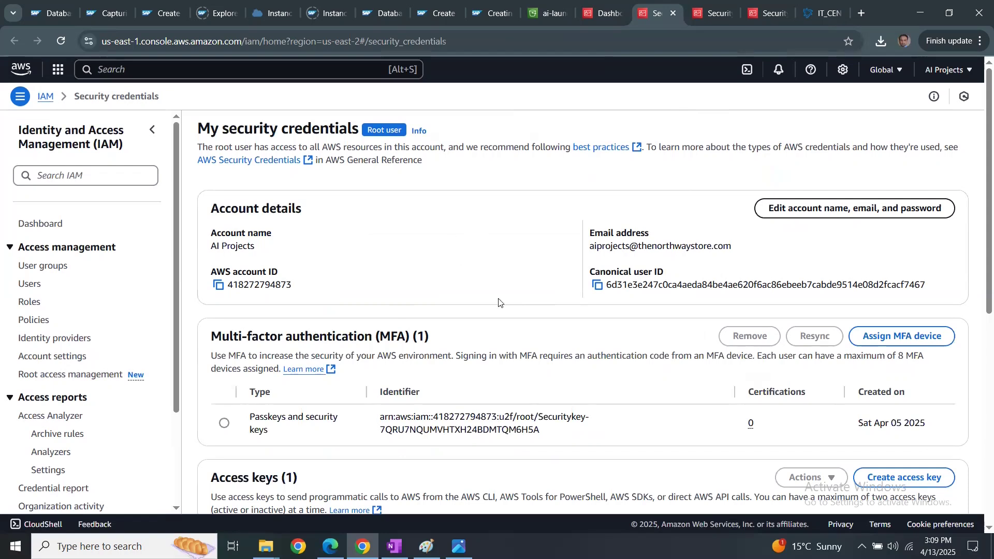
scroll("down", 3)
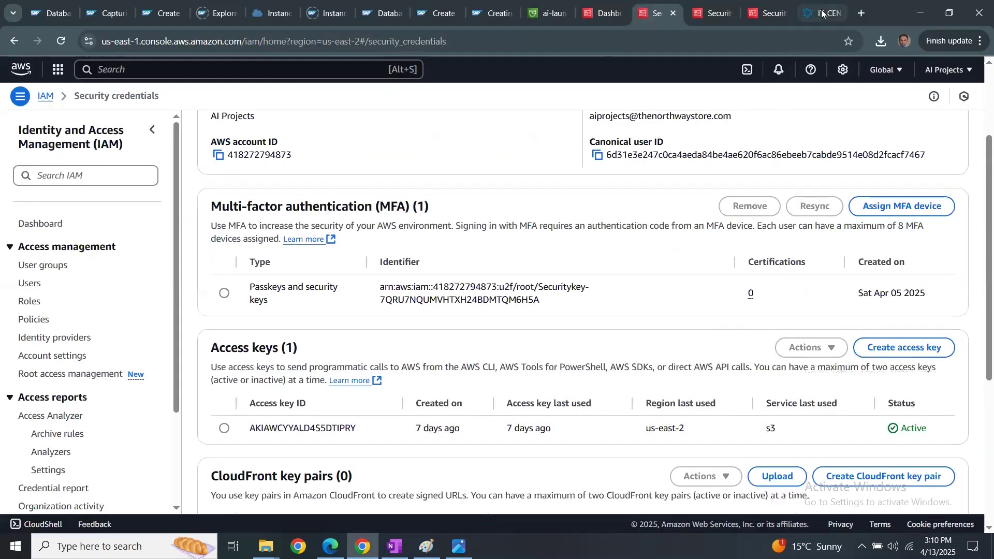
left_click(818, 12)
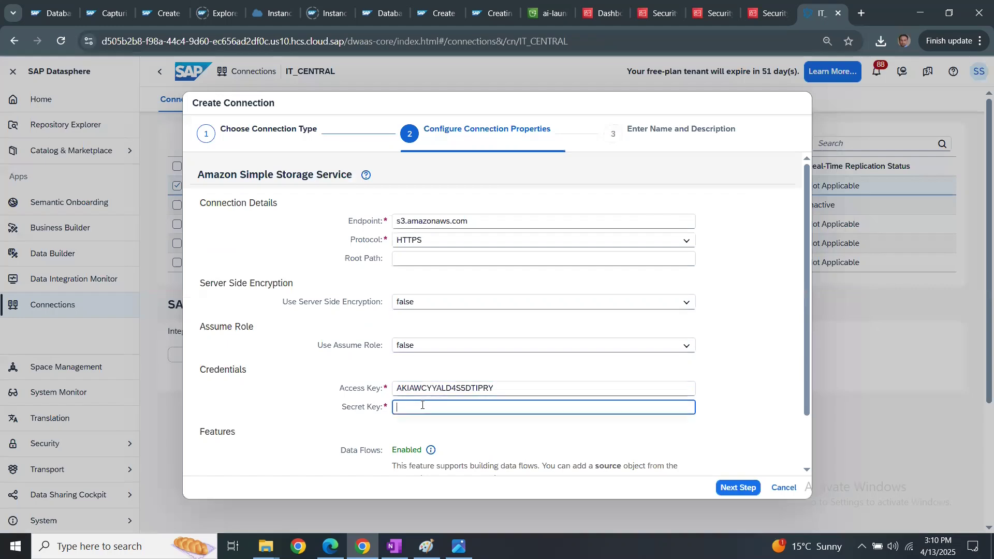
Copy the secret key from the OneNote notes into the connection's Secret Key field.
left_click(393, 545)
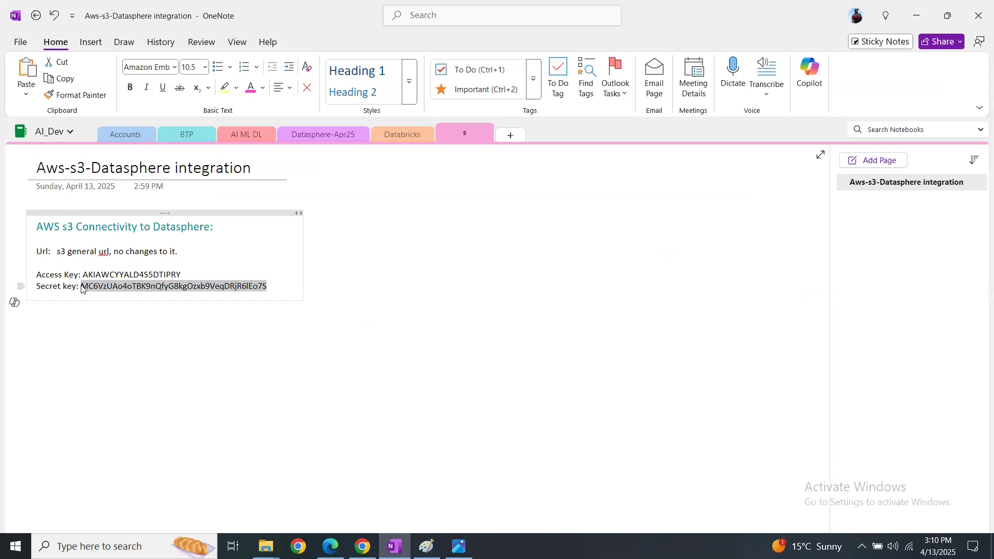
left_click(361, 546)
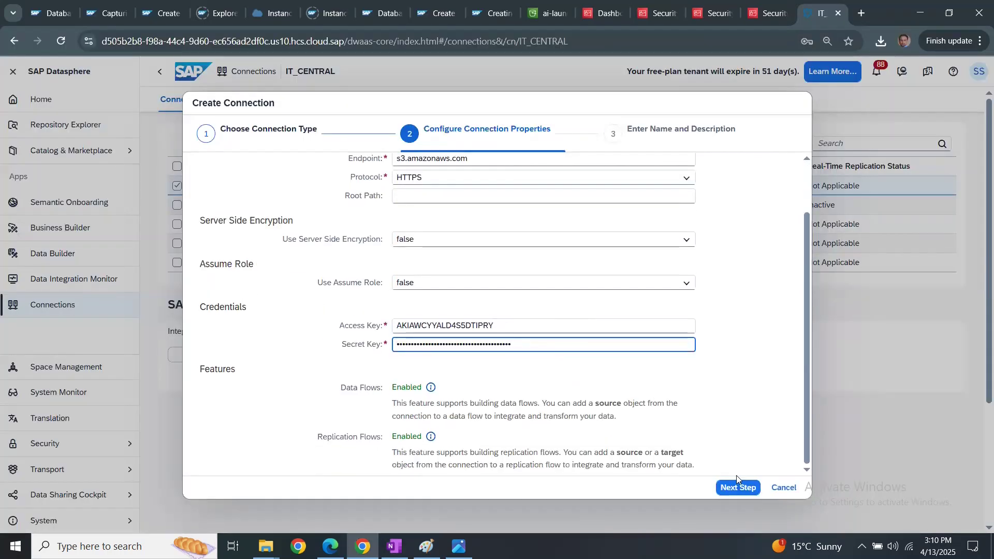
Name the connection aws-s3-integration and create it.
left_click(737, 488)
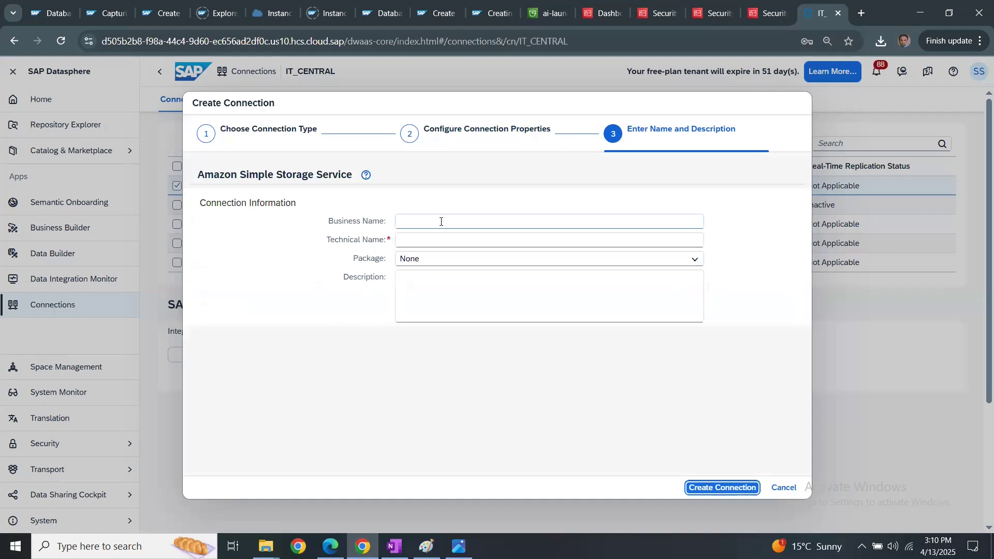
type("aws-s3-")
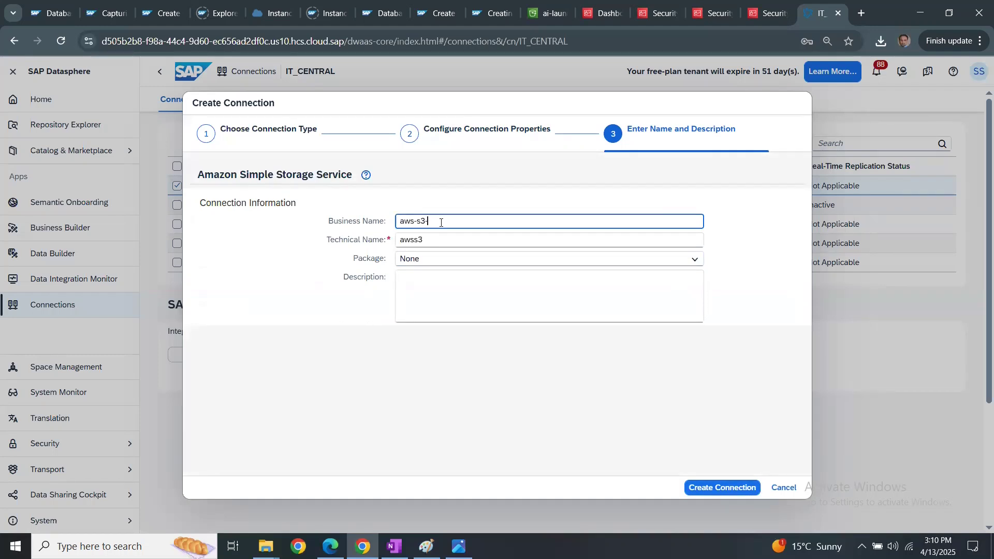
type("integration")
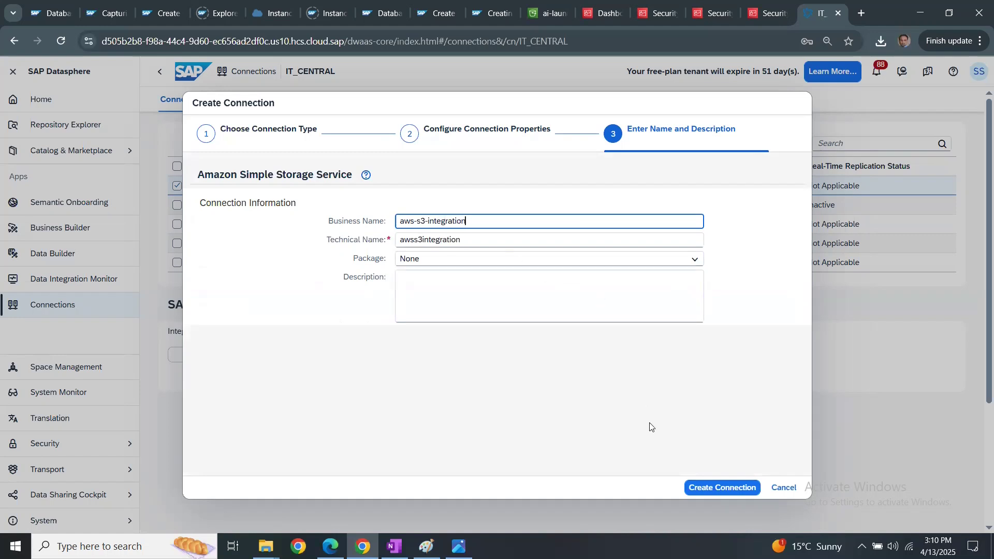
left_click(721, 488)
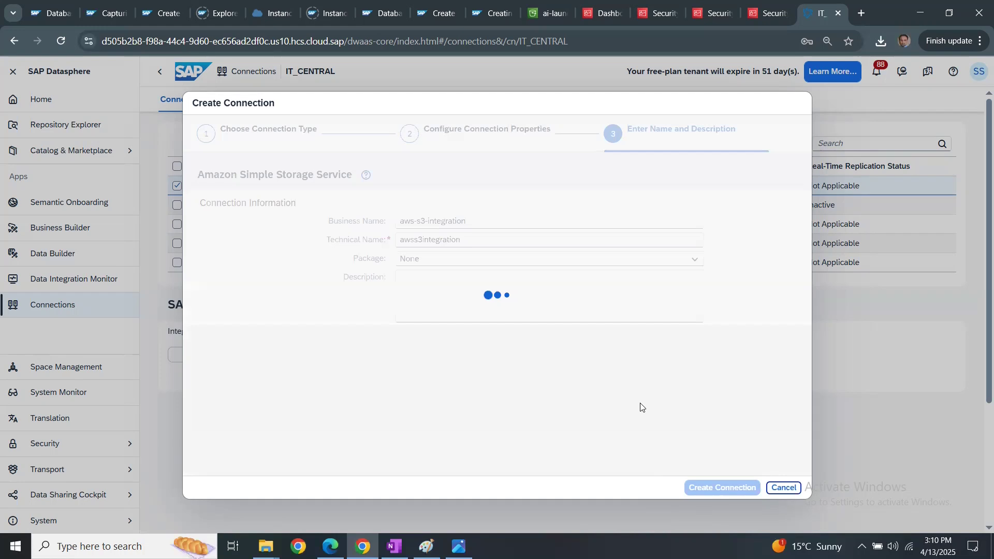
left_click(721, 488)
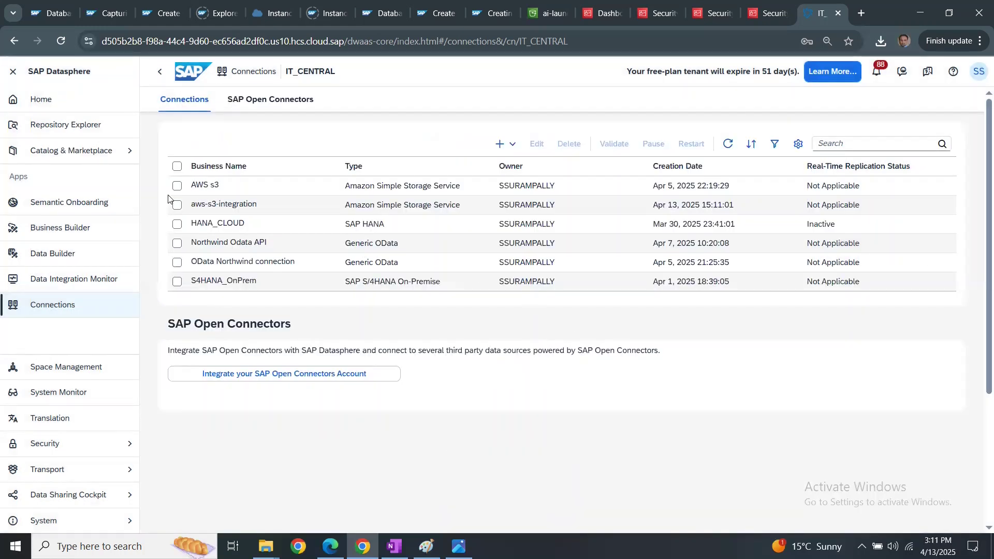
Select aws-s3-integration in the connections list and validate it.
left_click(177, 185)
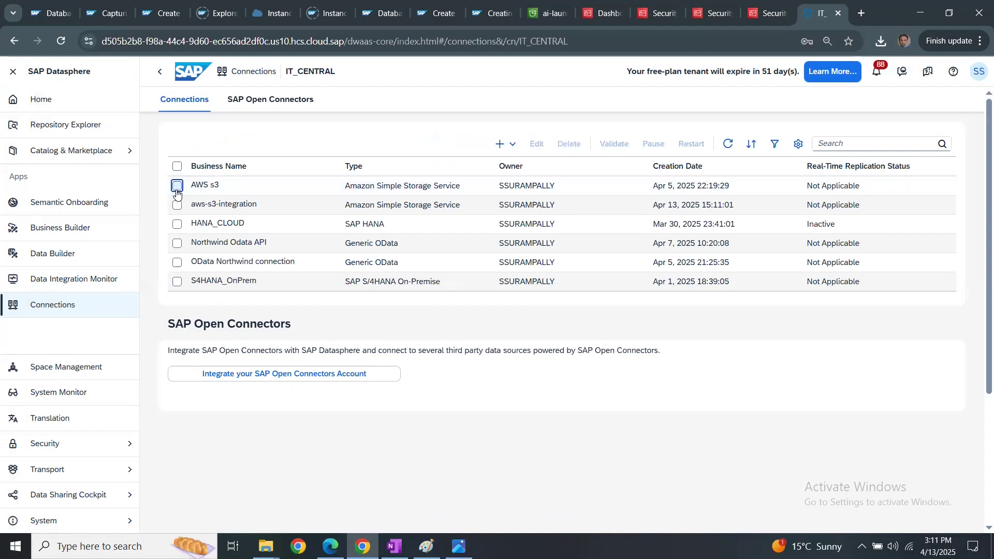
left_click(177, 204)
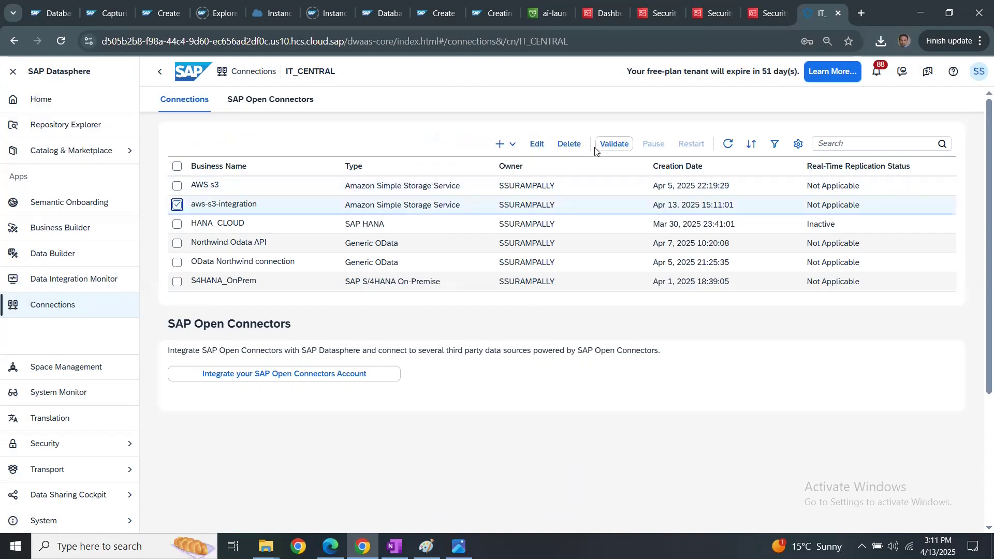
left_click(612, 144)
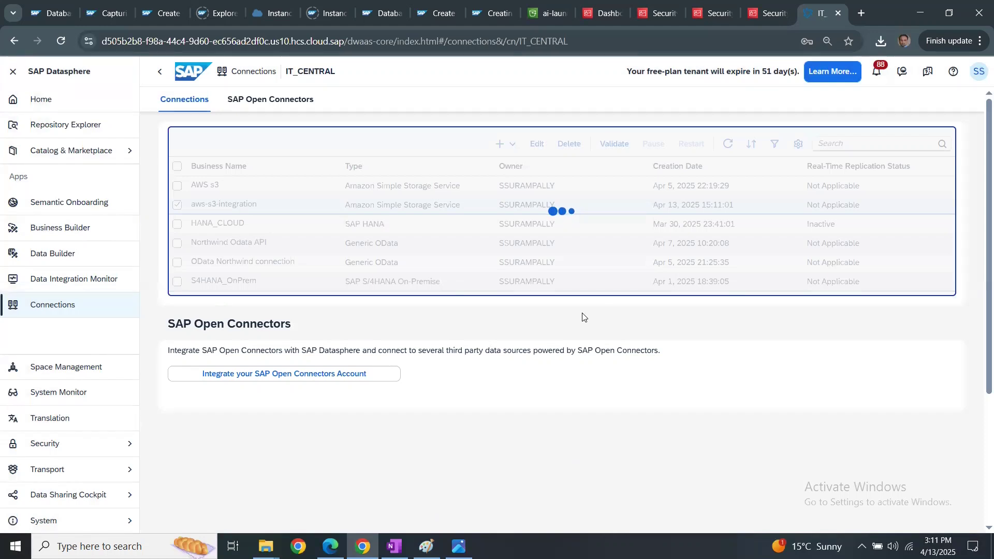
left_click(613, 143)
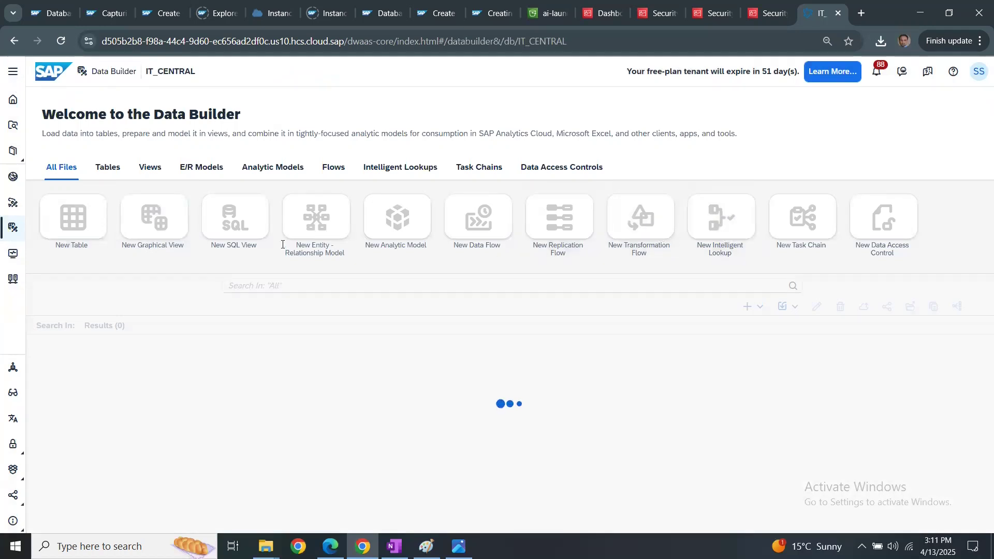
Create a new data flow and expand aws-s3-integration > ai-launch > dataset to its CSV files.
left_click(477, 222)
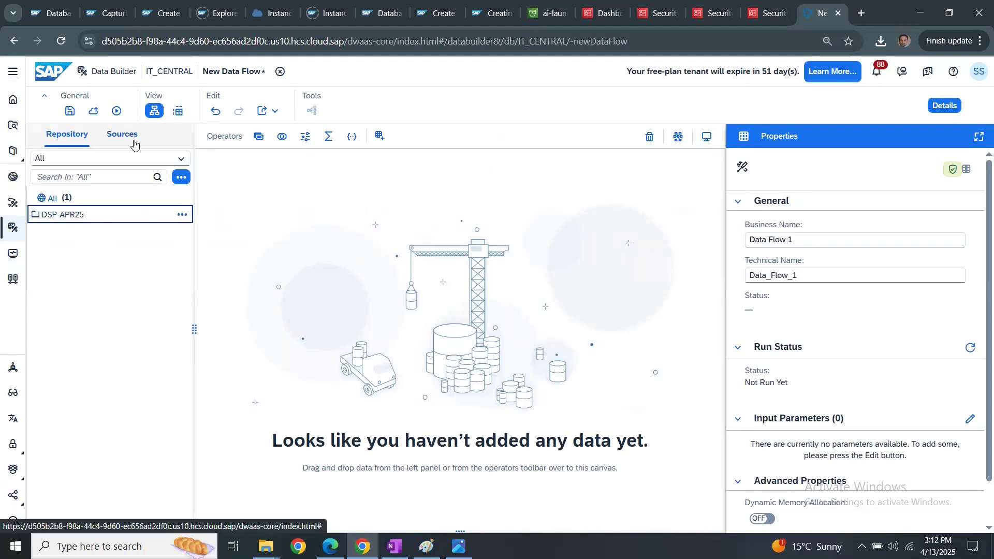
left_click(121, 133)
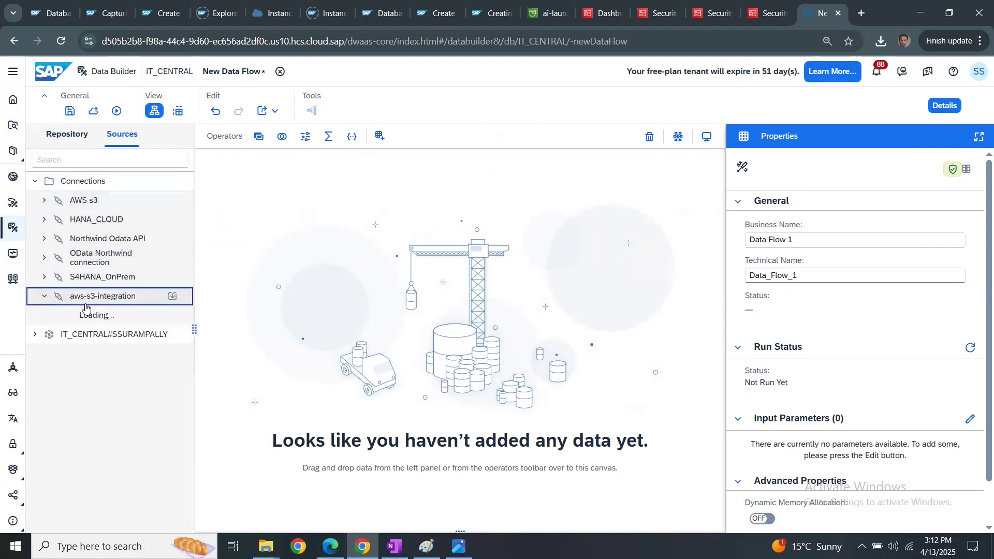
left_click(103, 297)
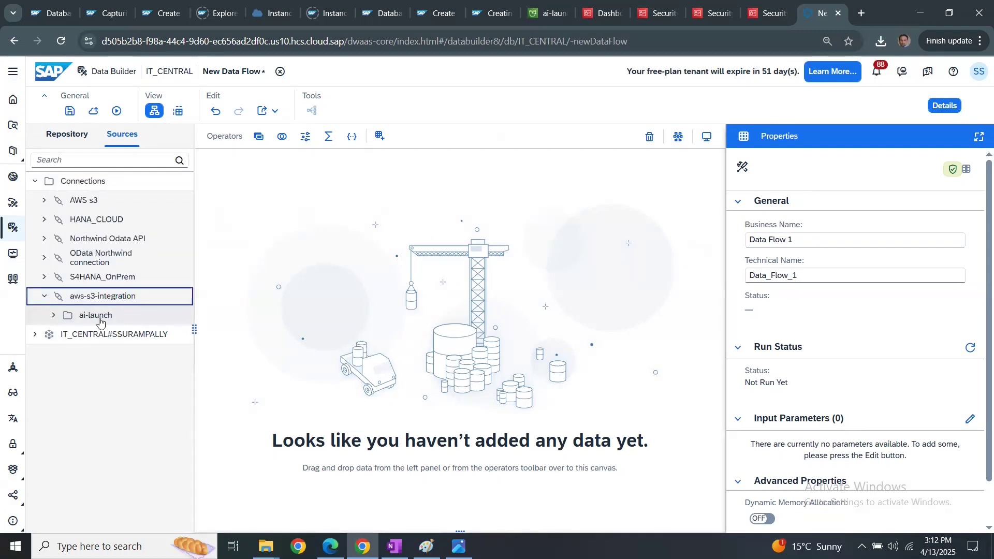
left_click(95, 315)
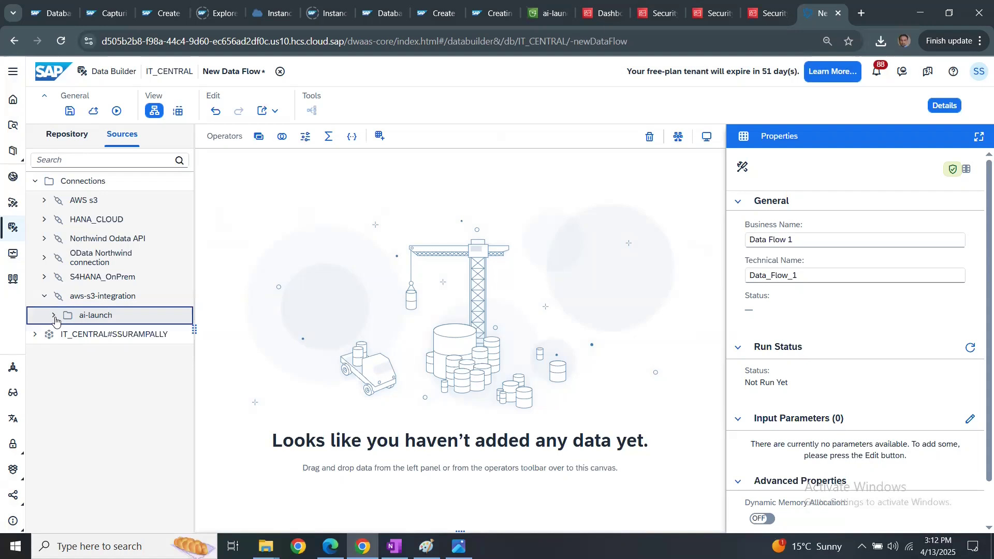
left_click(53, 315)
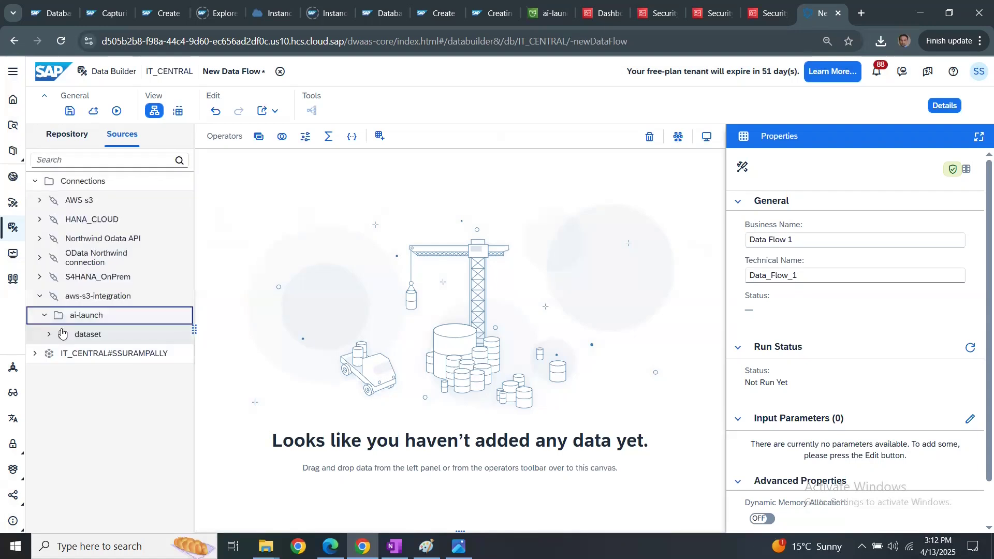
left_click(87, 335)
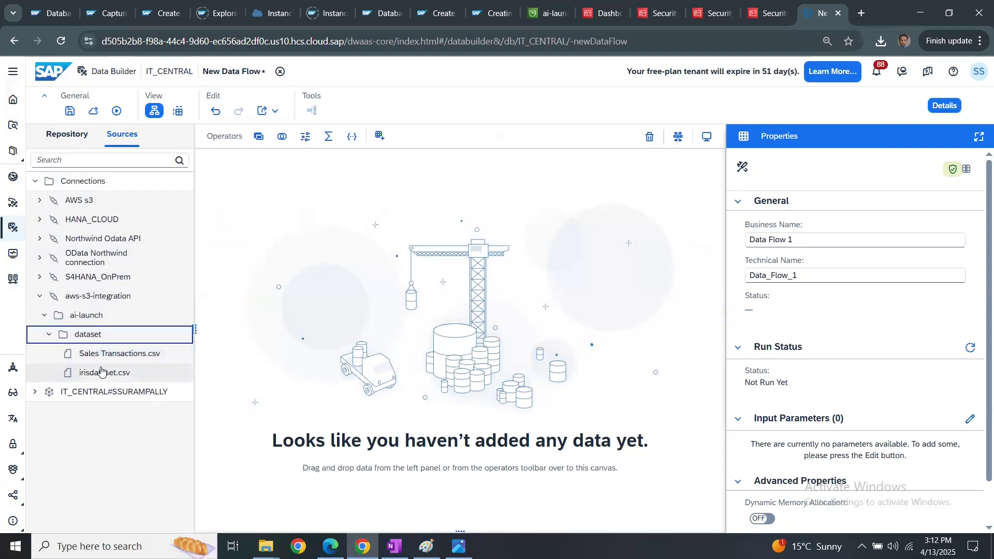
Add Sales Transactions.csv as source, append Projection 1, then select the source node to preview its data.
left_click_drag(103, 371, 336, 286)
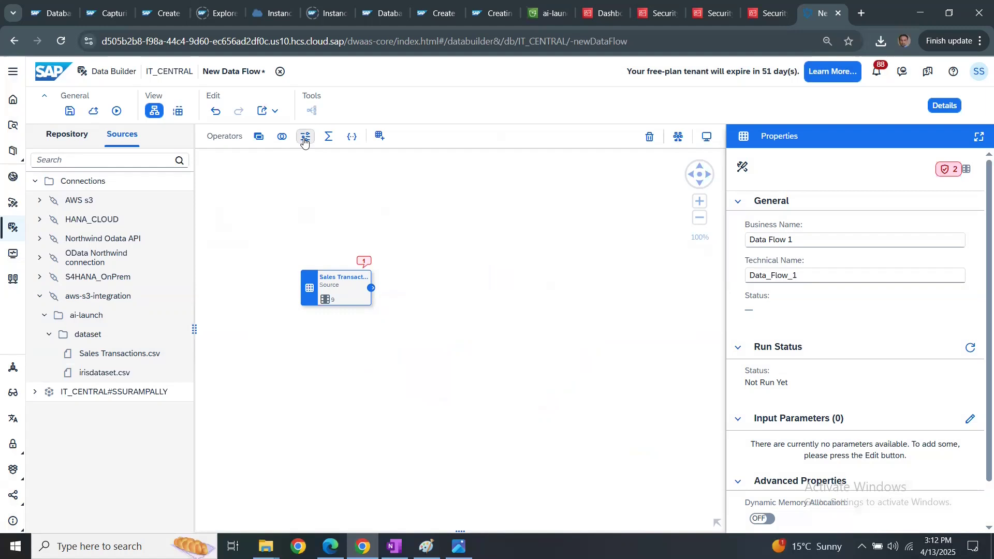
left_click(305, 136)
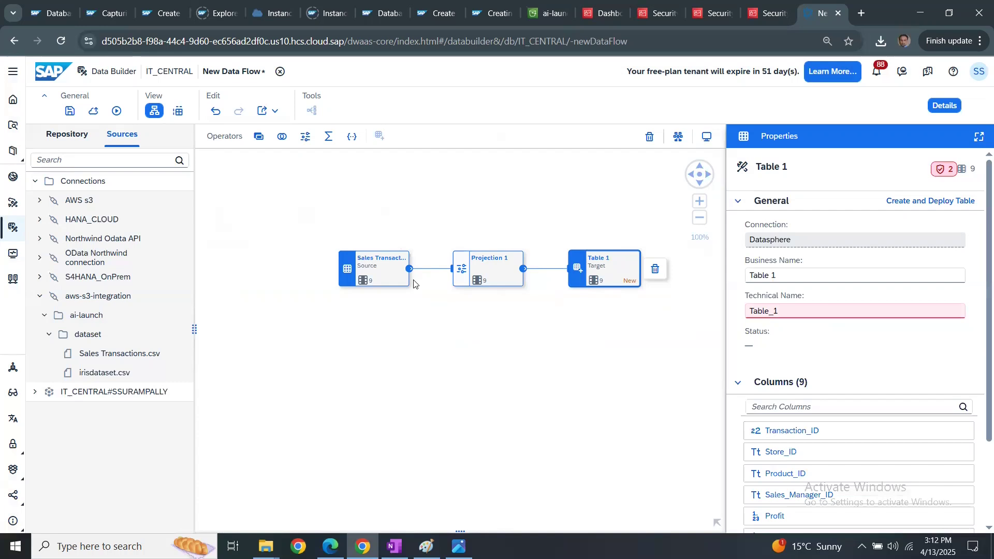
left_click(374, 266)
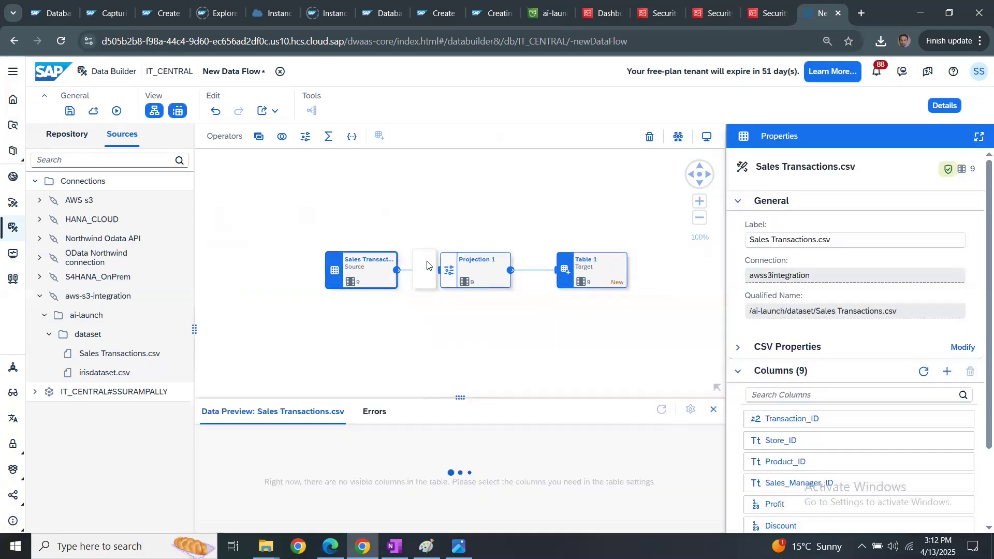